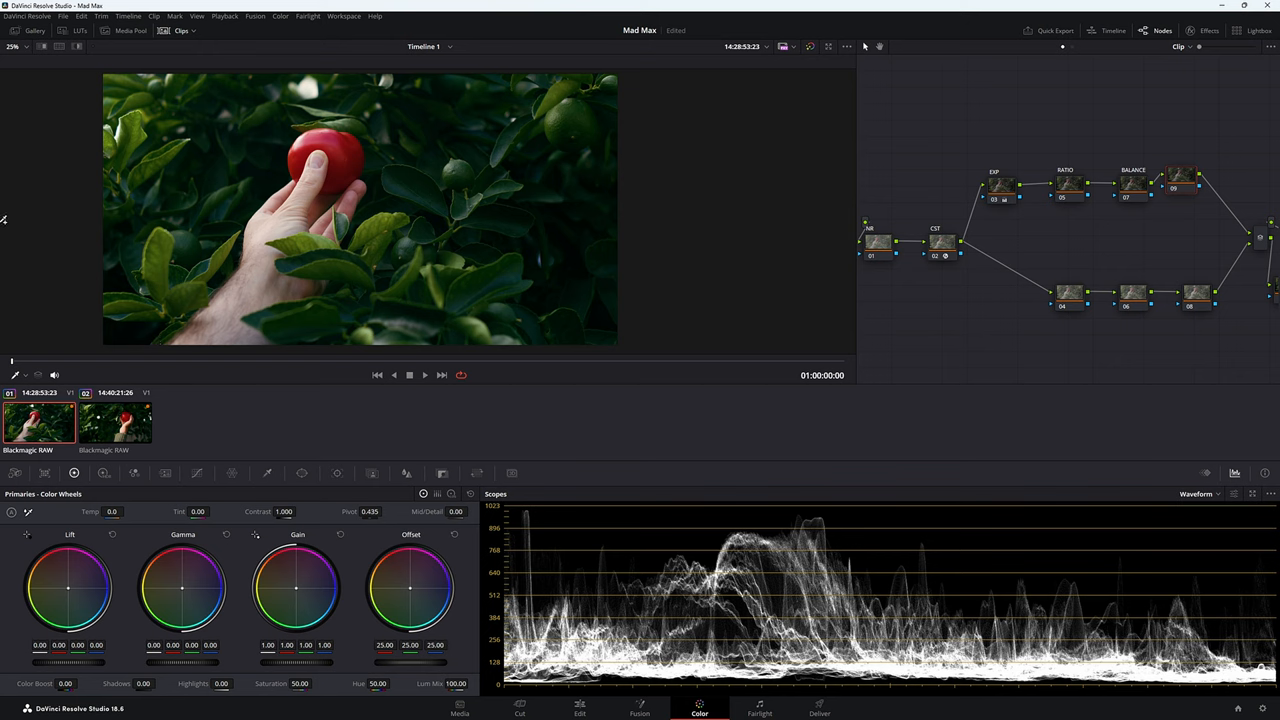
mouse_move(237, 363)
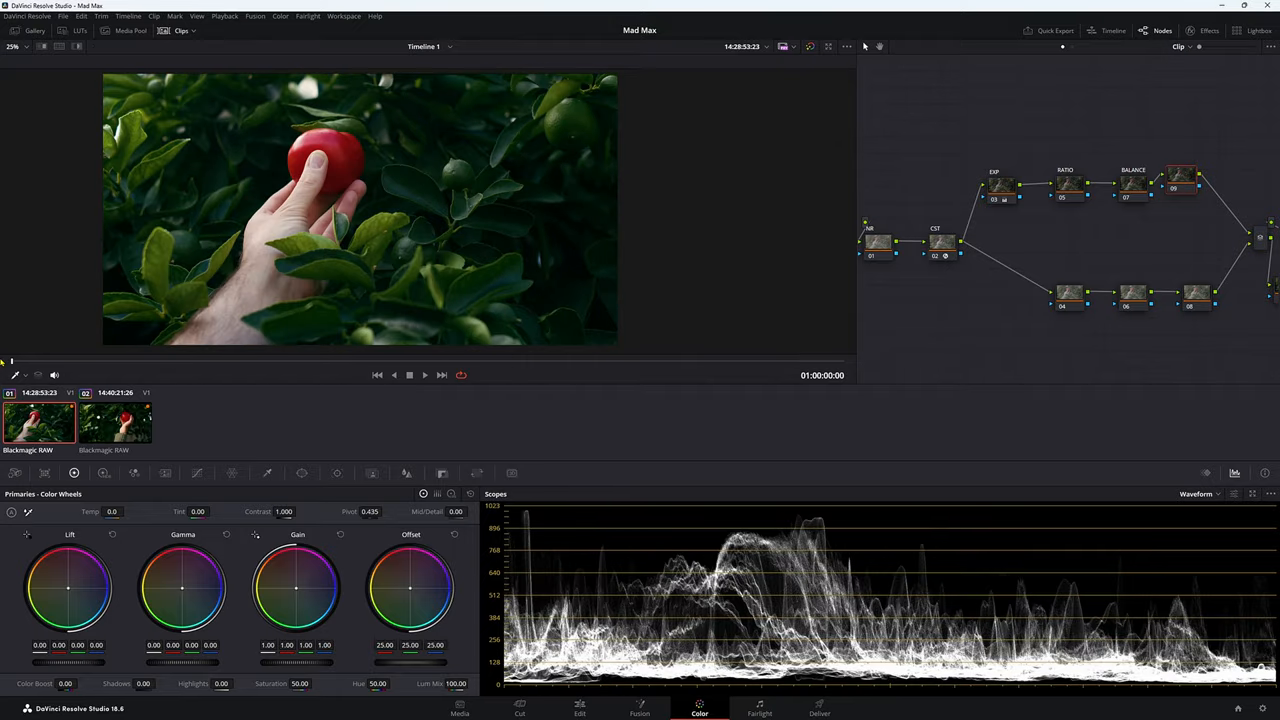
mouse_move(245, 255)
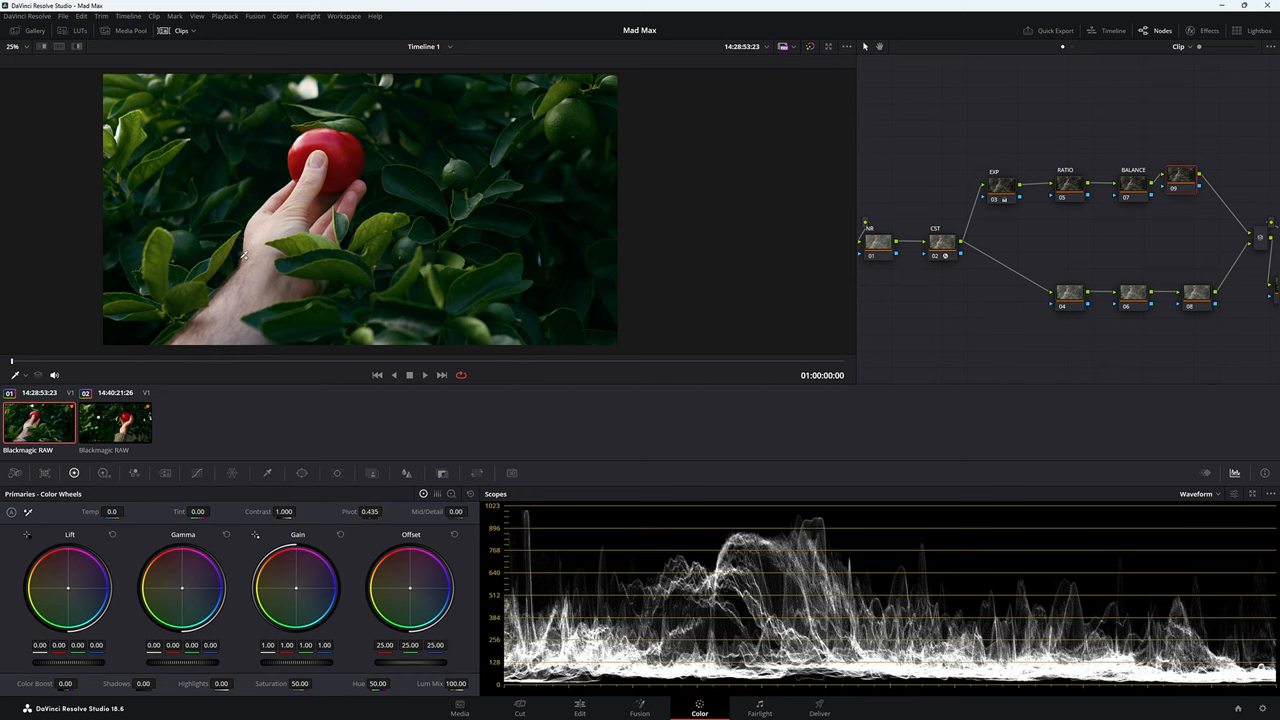
mouse_move(373, 473)
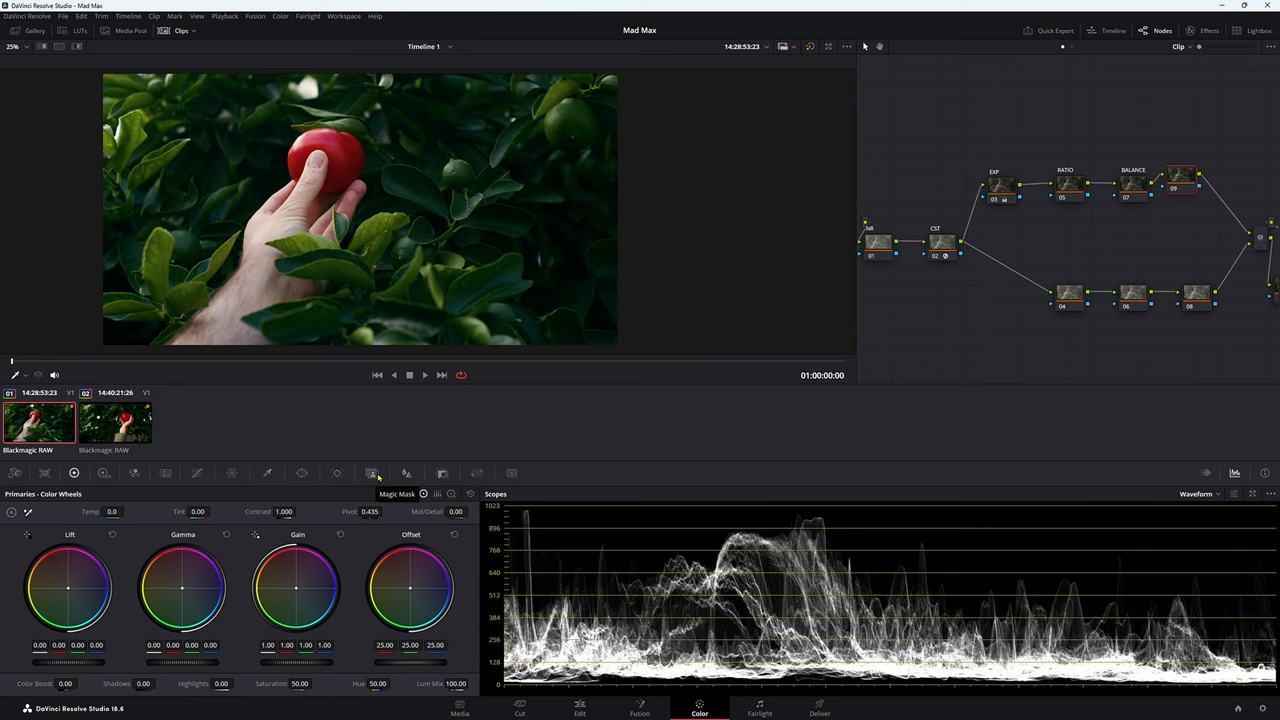
Draw a Magic Mask object stroke across the red tomato, creating Stroke 1.
click(373, 473)
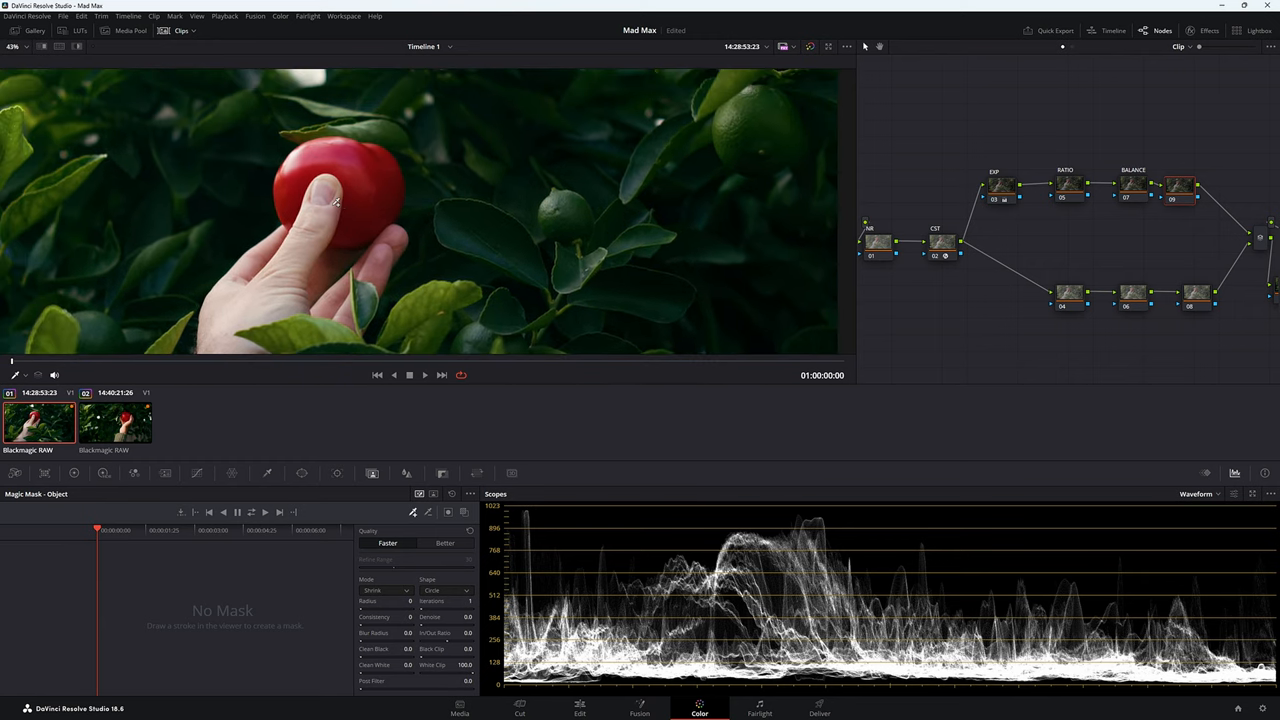
mouse_move(388, 244)
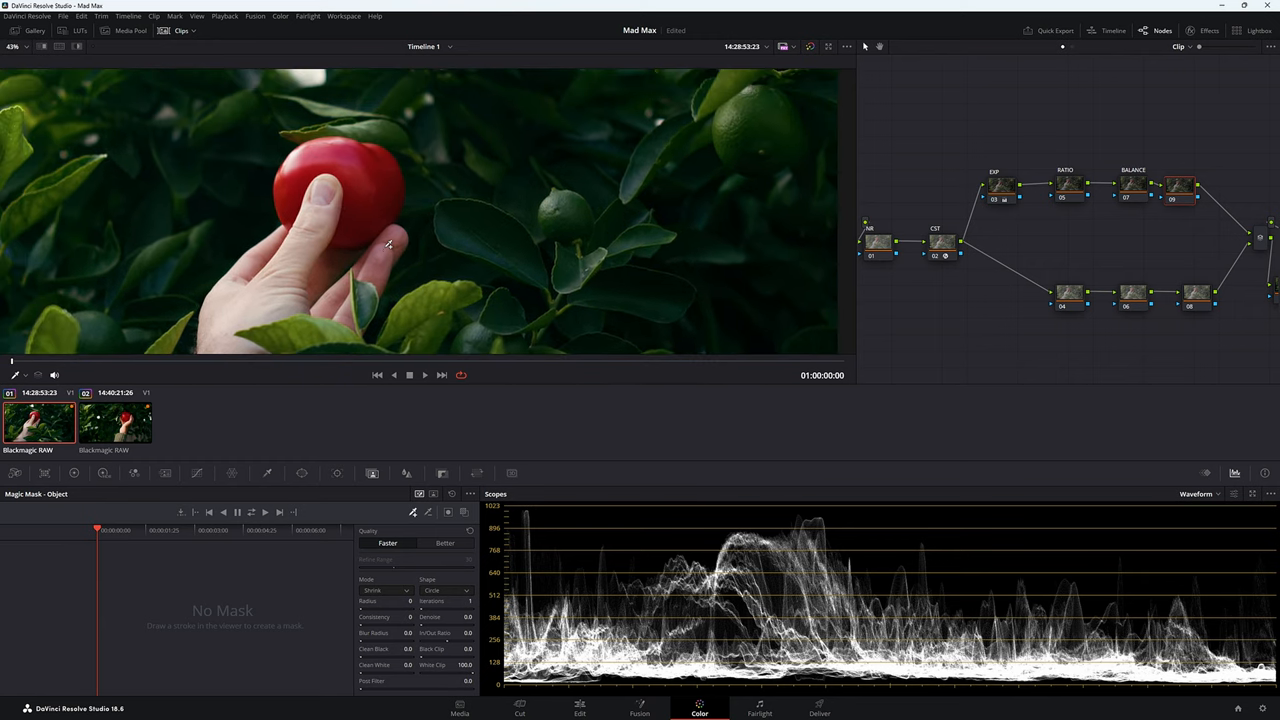
mouse_move(347, 220)
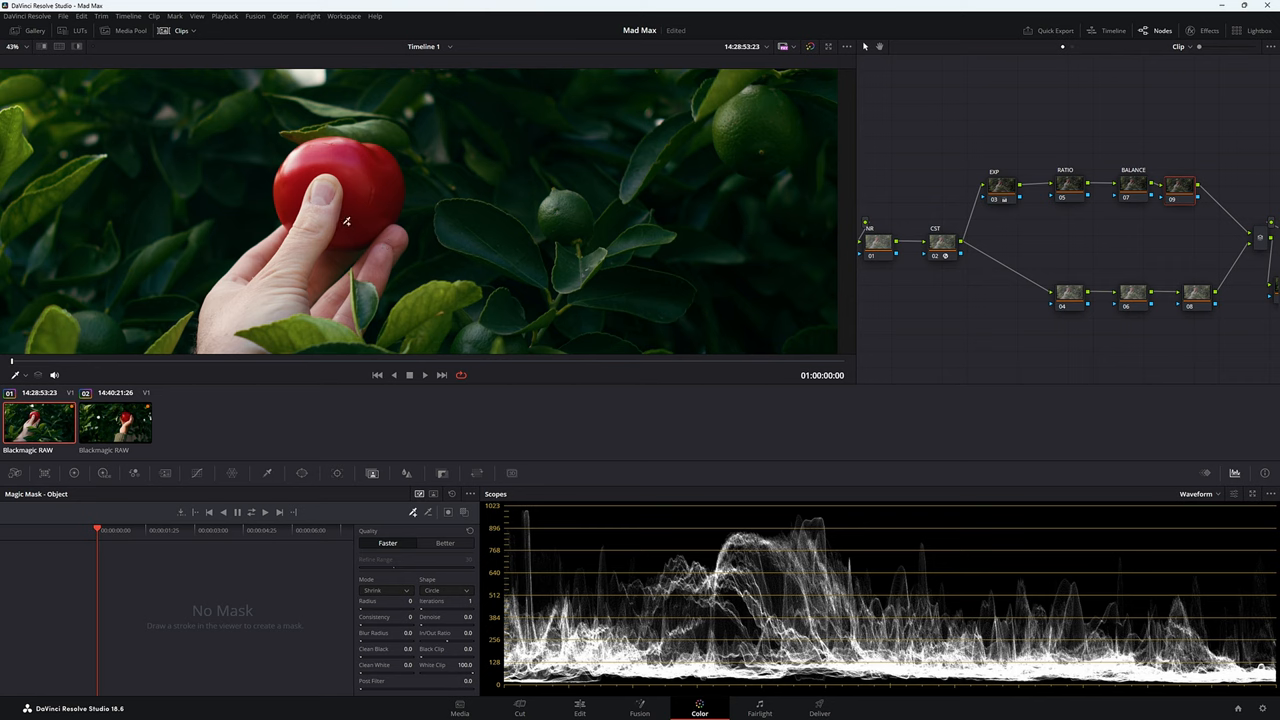
mouse_move(25, 377)
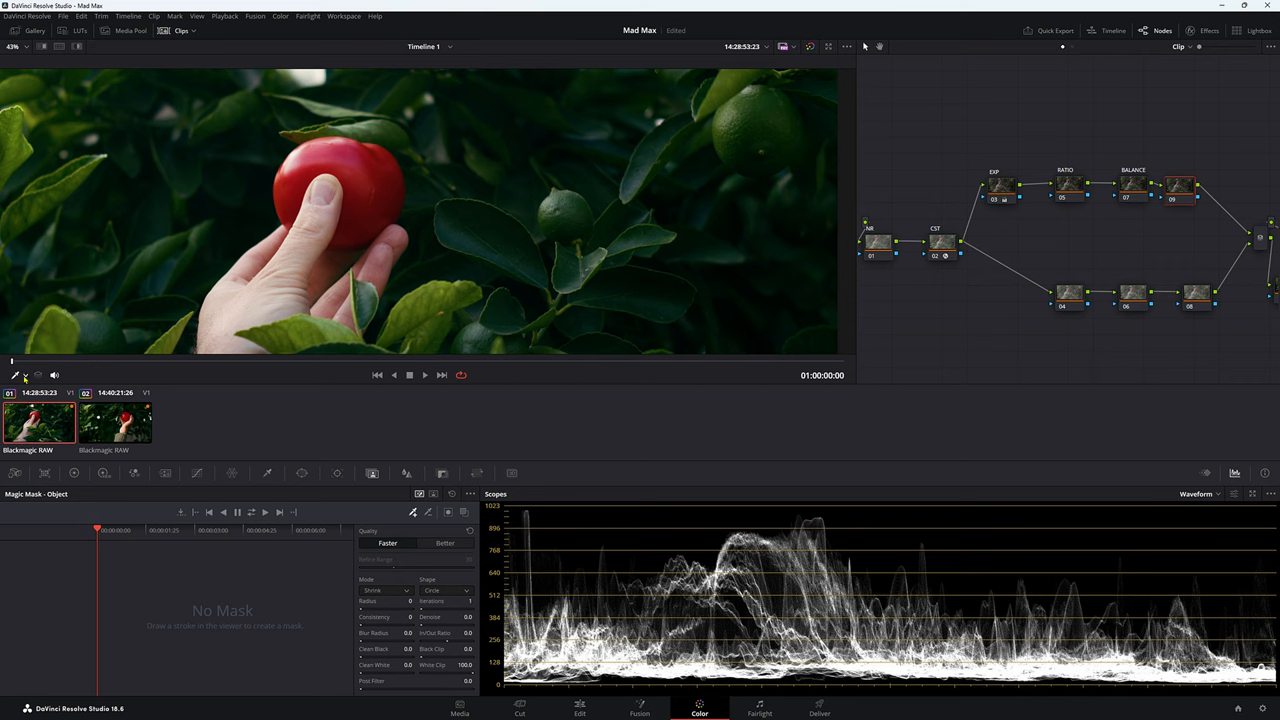
click(25, 375)
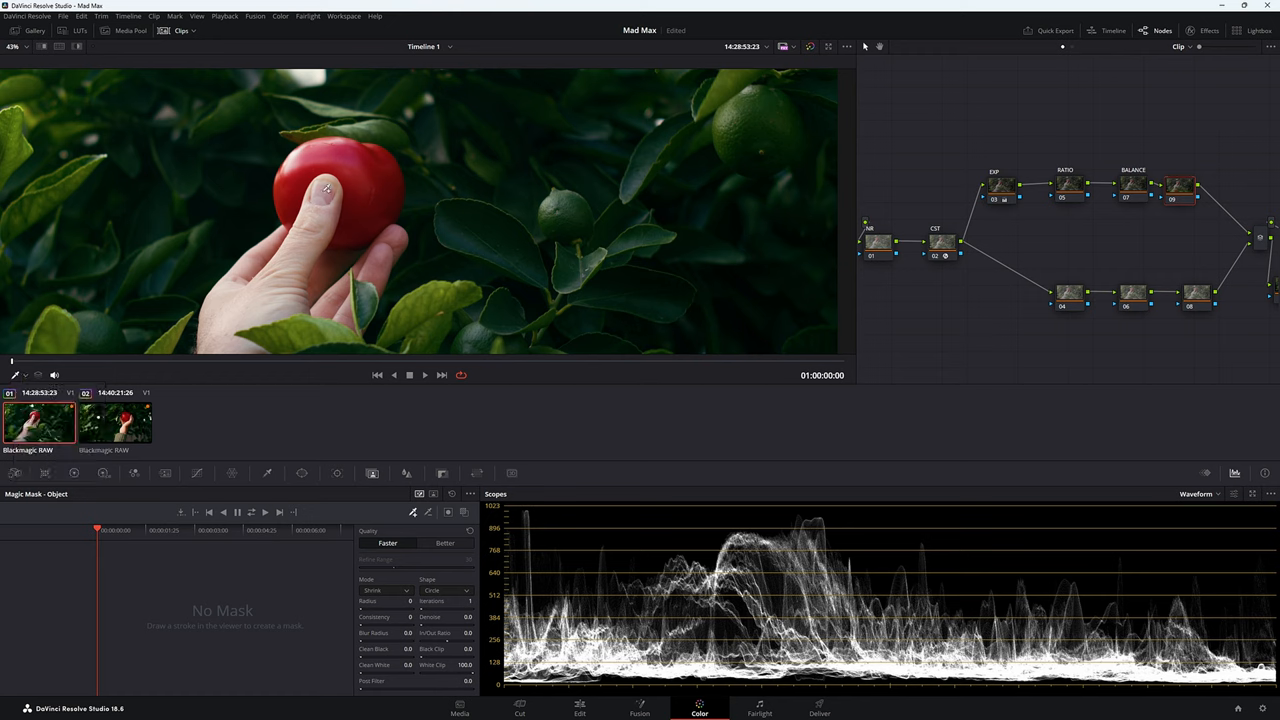
drag(295, 195, 370, 175)
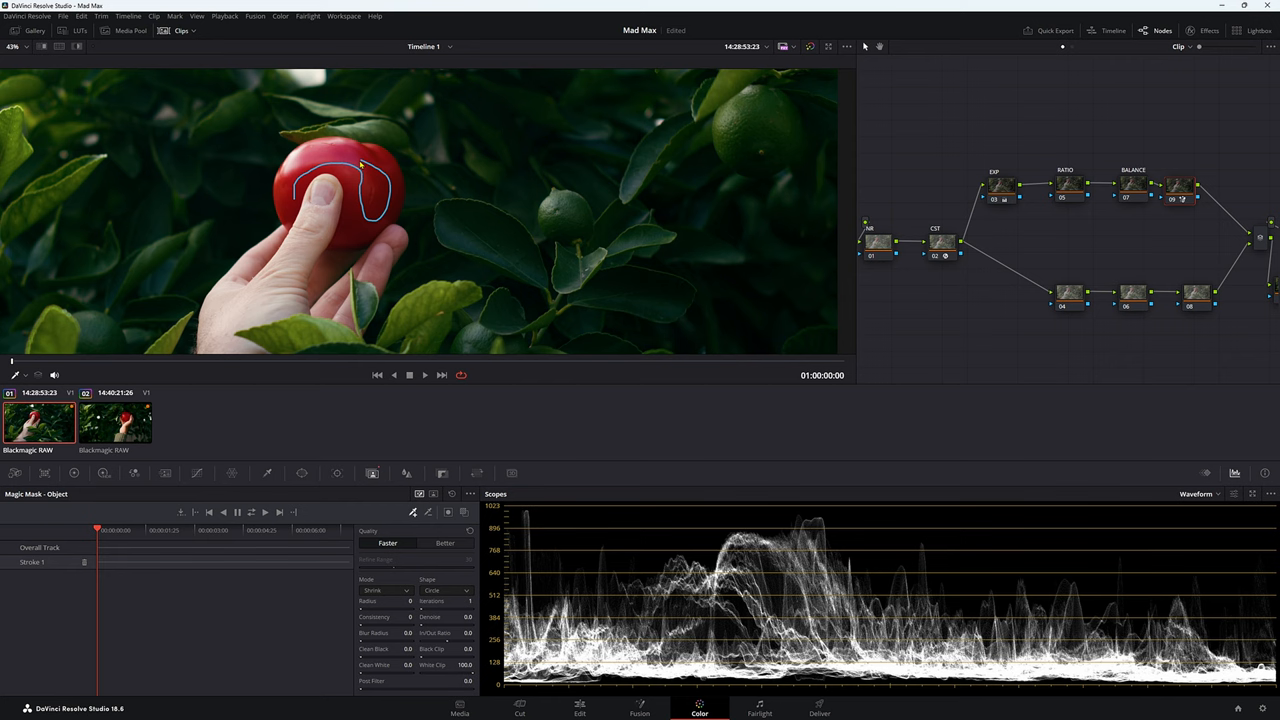
click(846, 46)
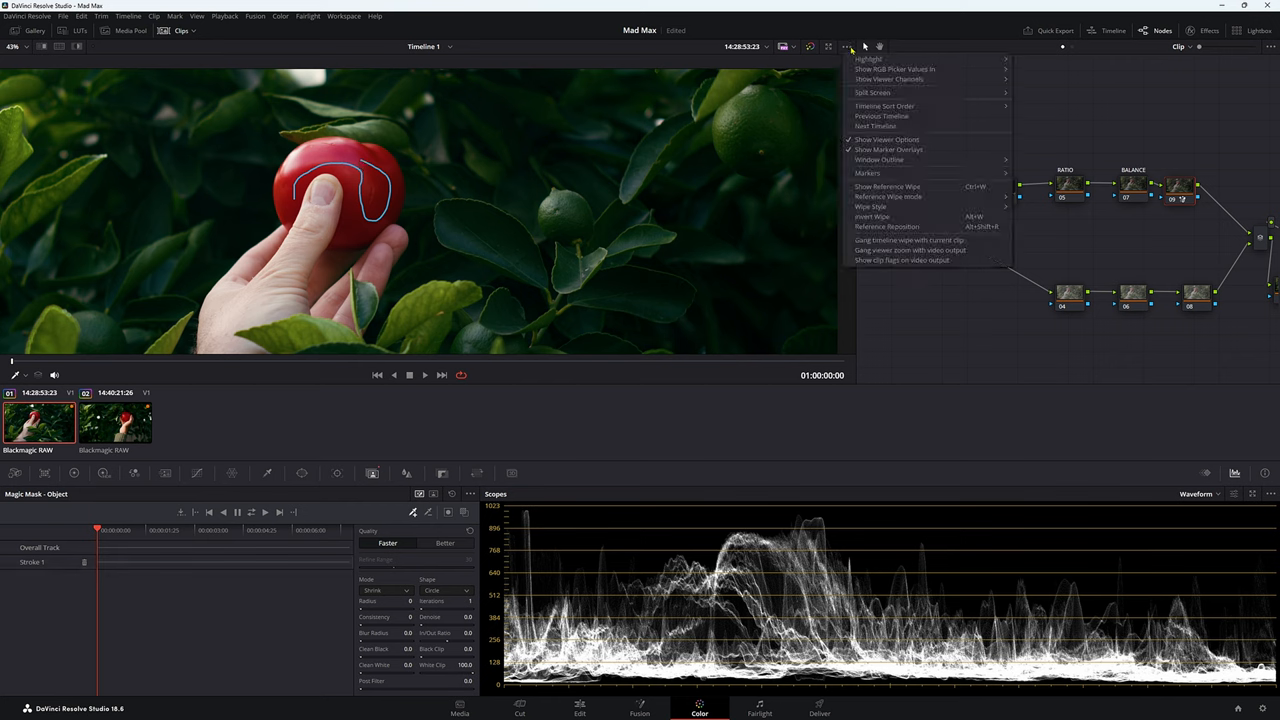
Turn on Highlight so the viewer shows the tomato mask against grey.
click(868, 58)
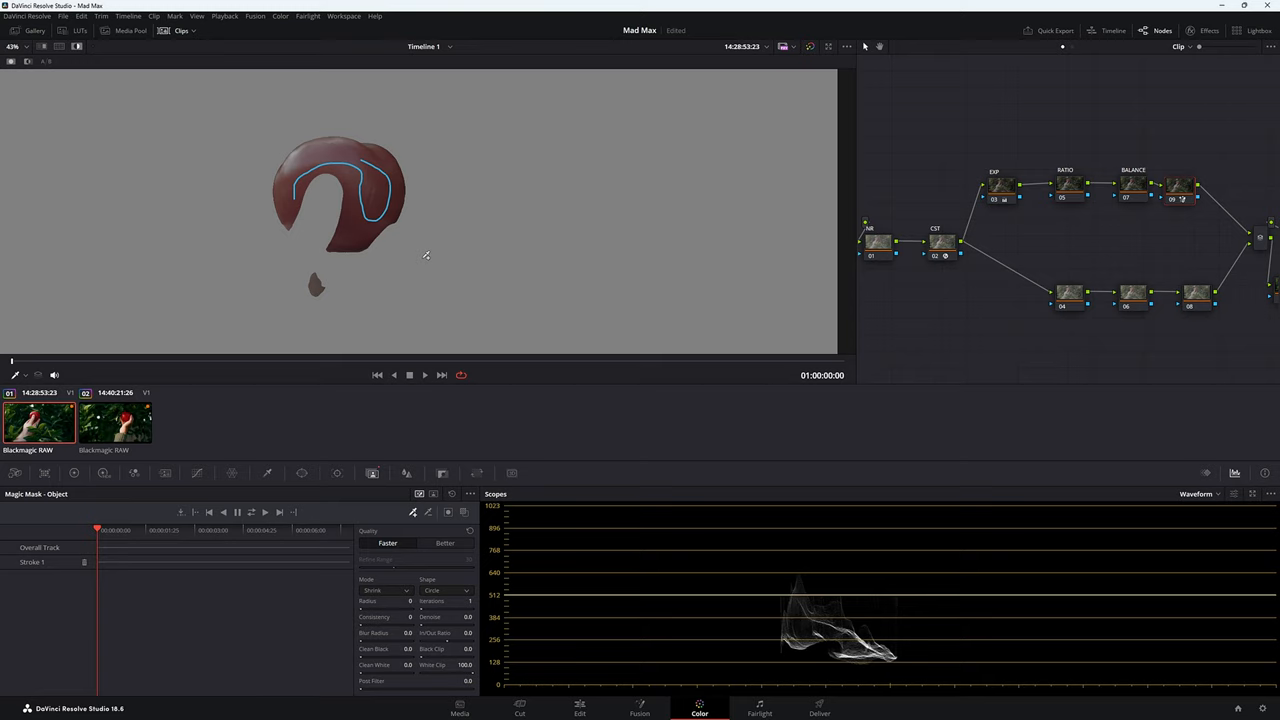
mouse_move(318, 280)
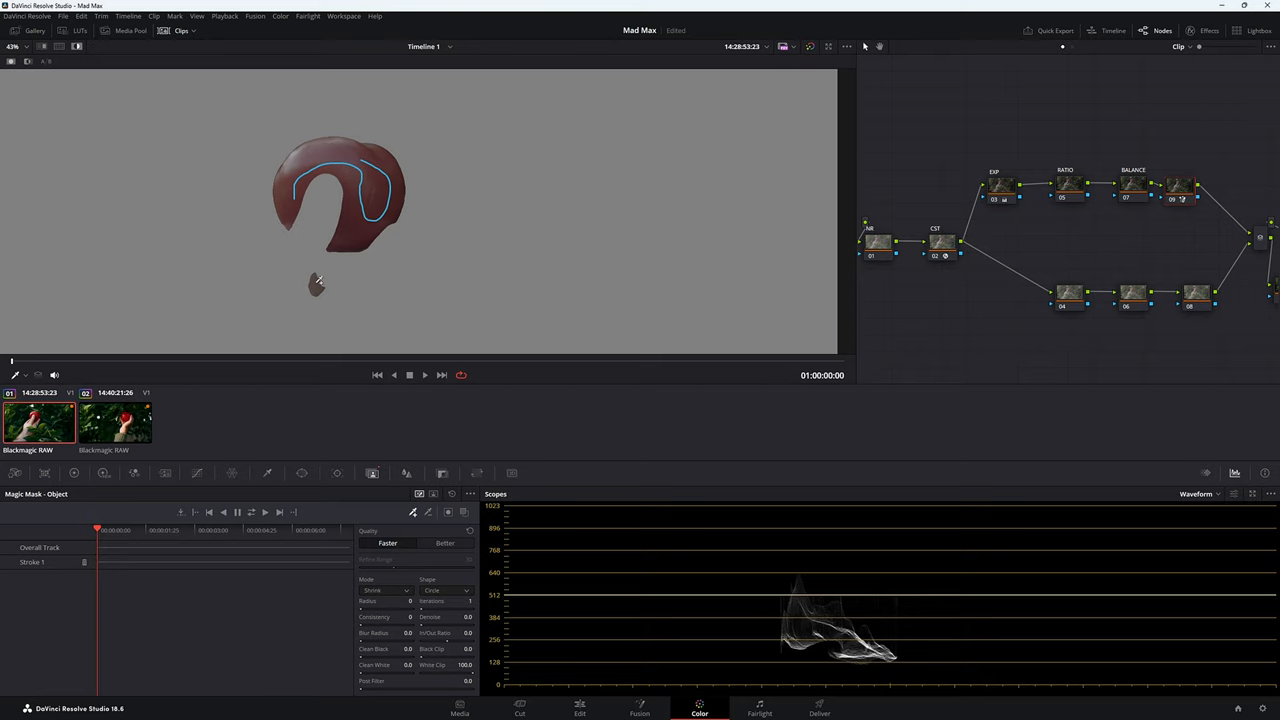
mouse_move(298, 267)
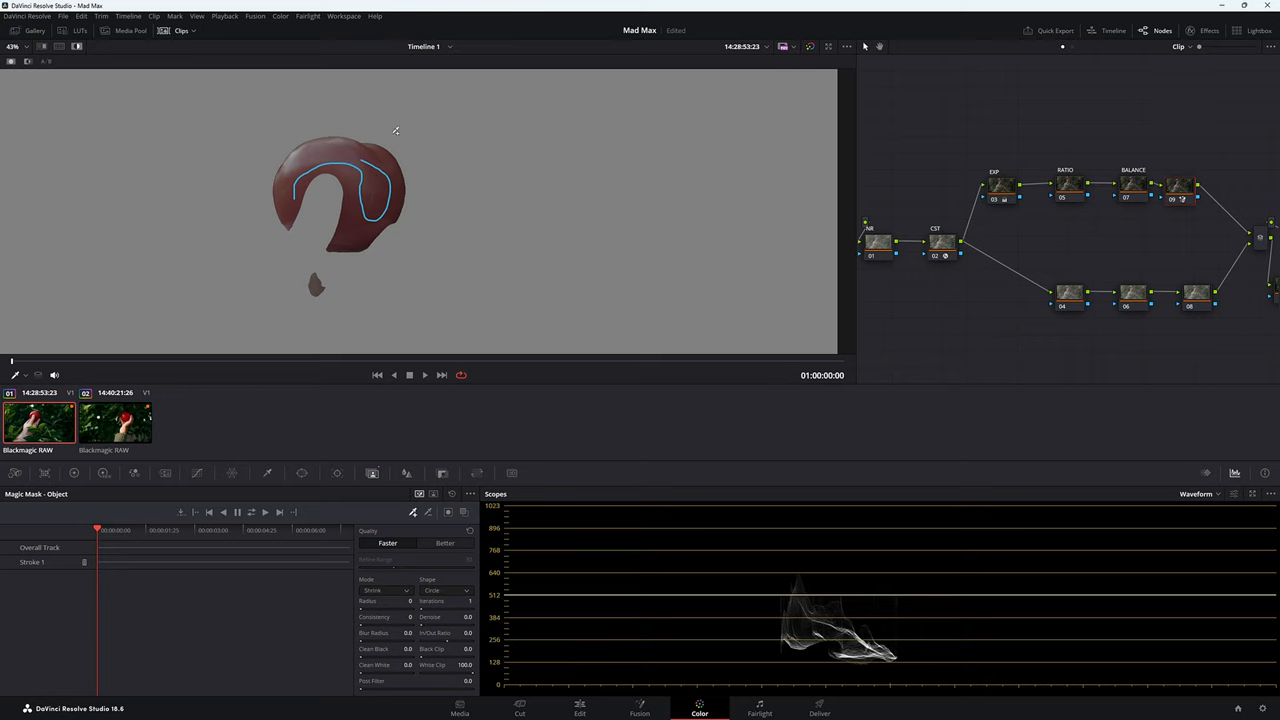
mouse_move(238, 153)
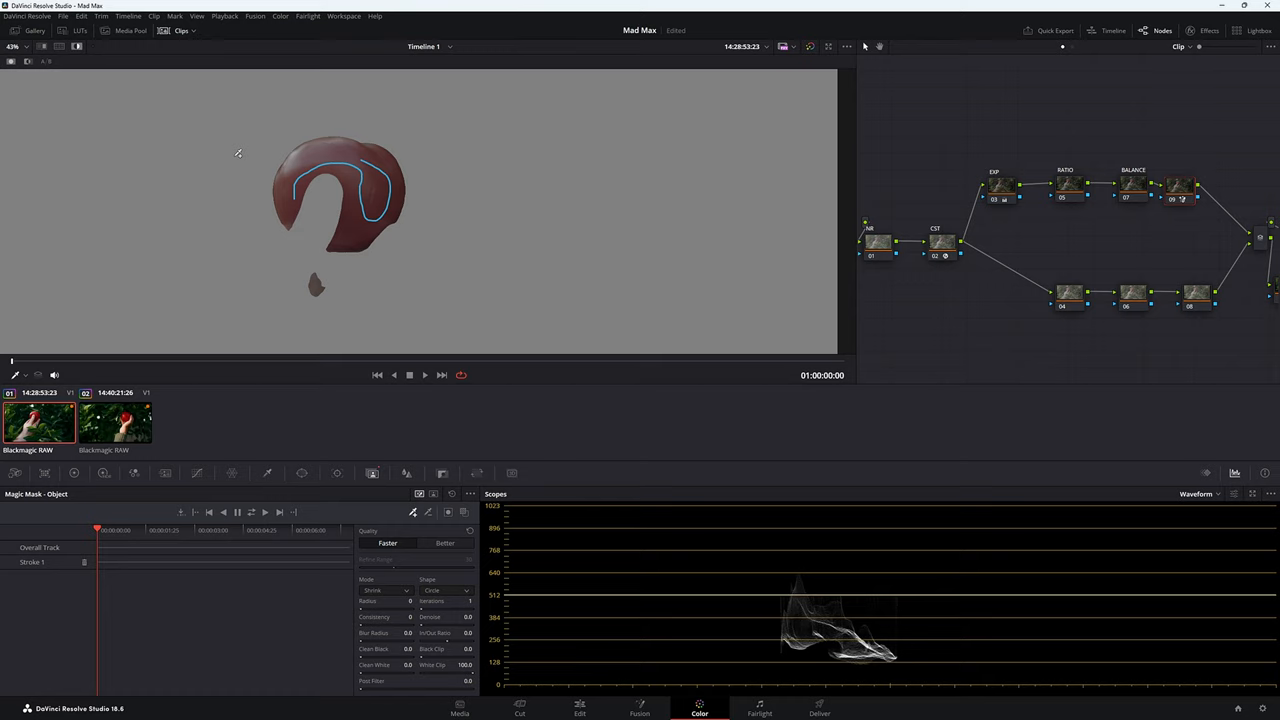
mouse_move(408, 237)
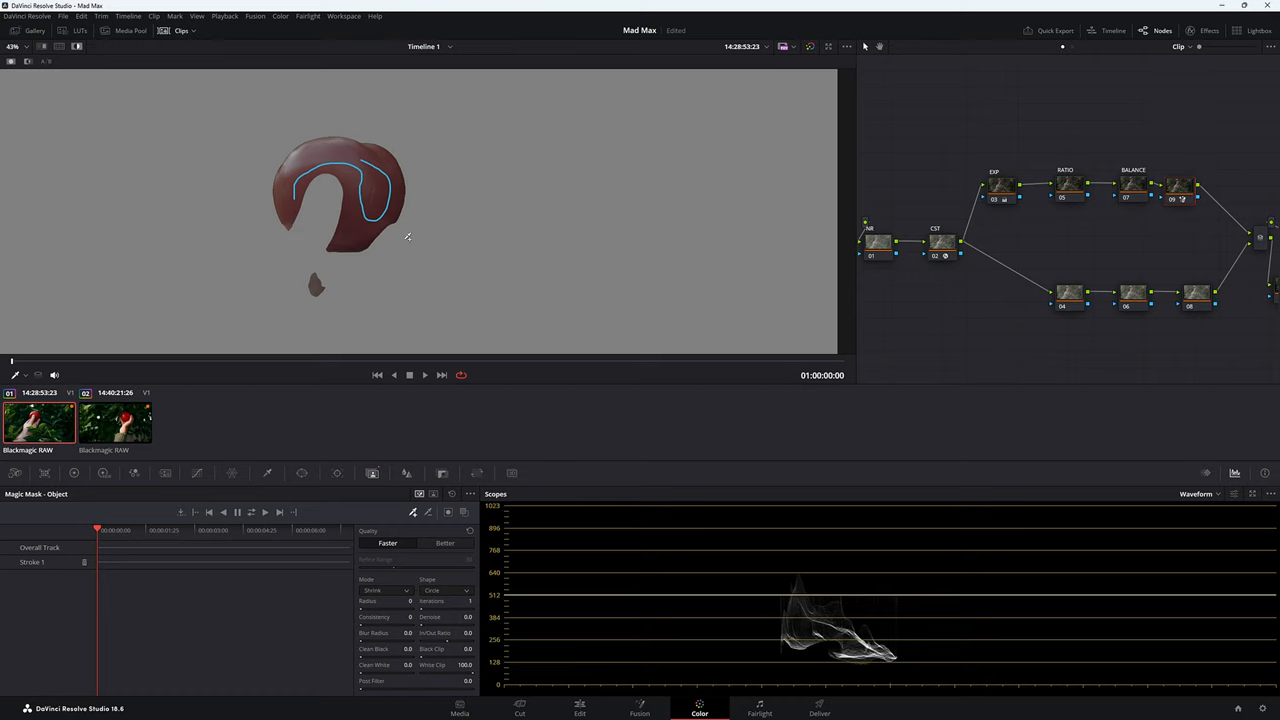
mouse_move(318, 280)
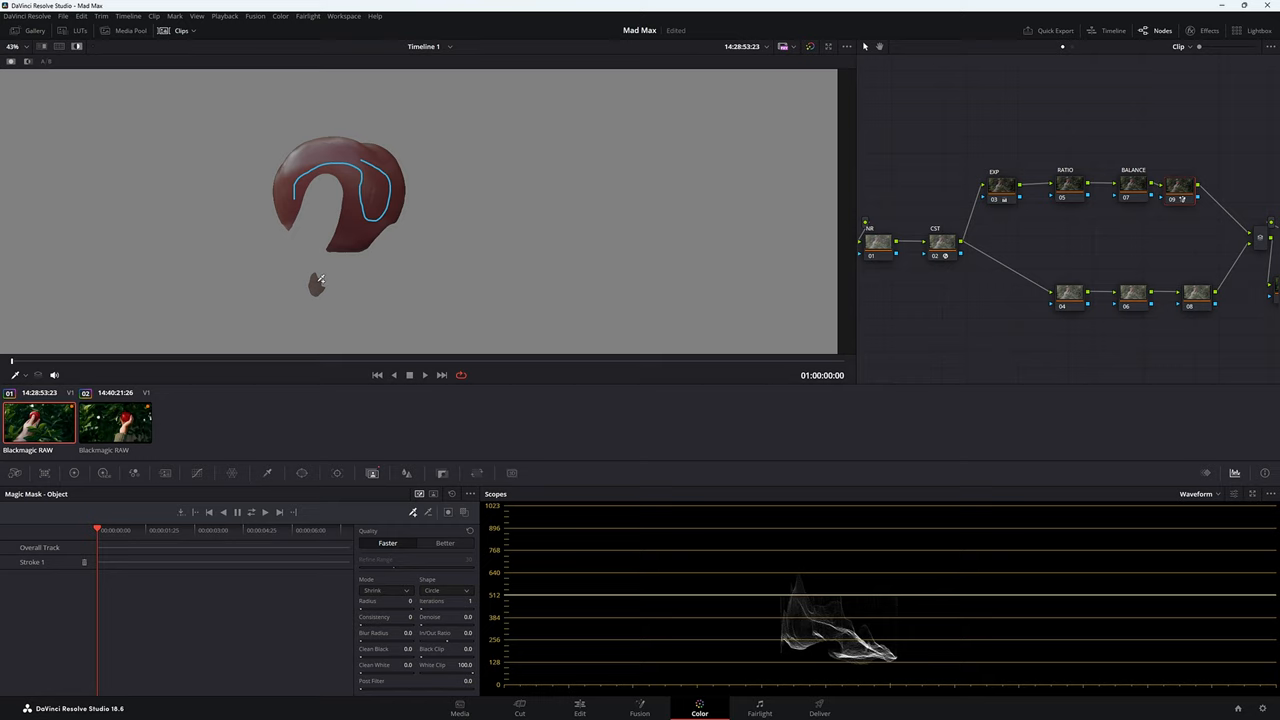
mouse_move(430, 515)
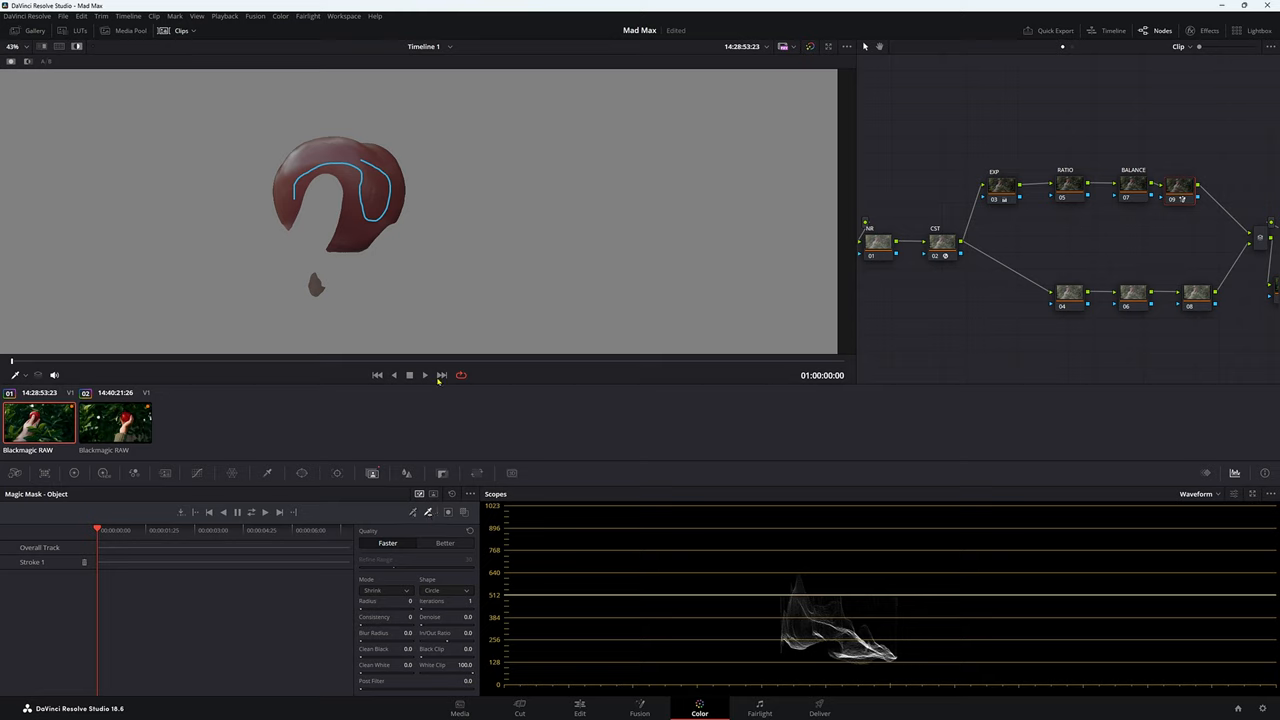
mouse_move(333, 296)
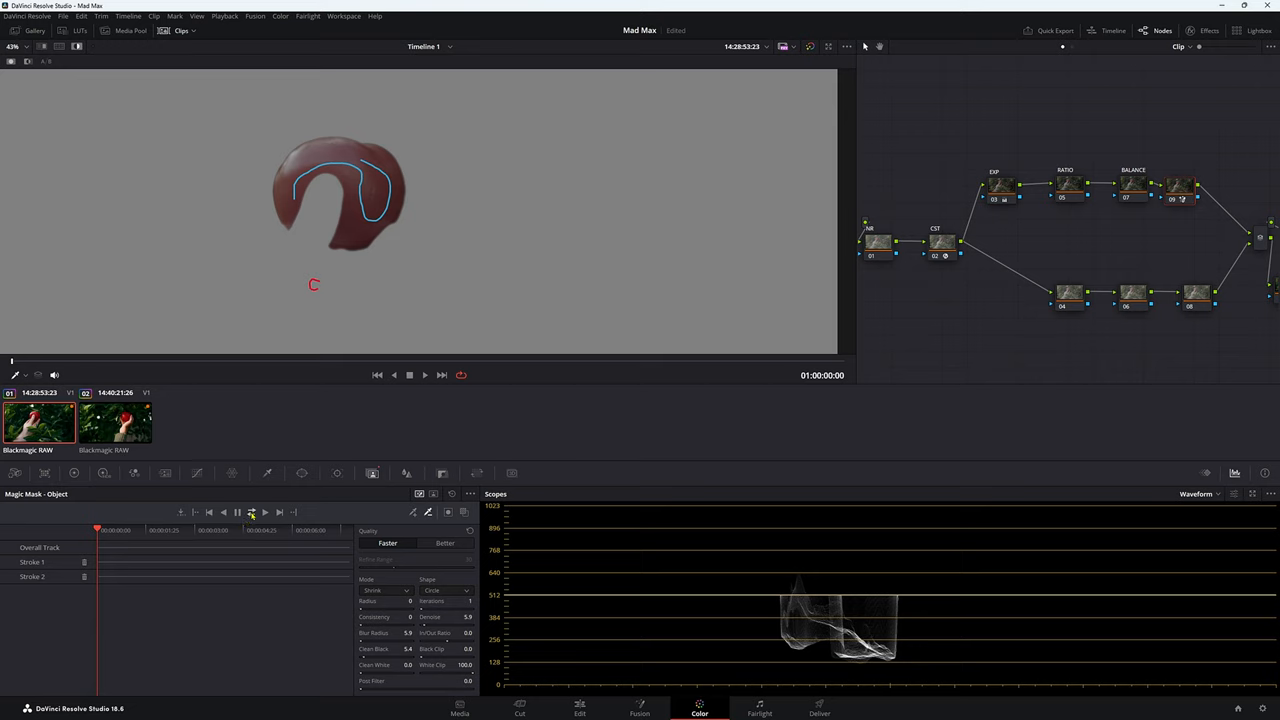
Track the tomato mask forward through the entire clip.
click(251, 512)
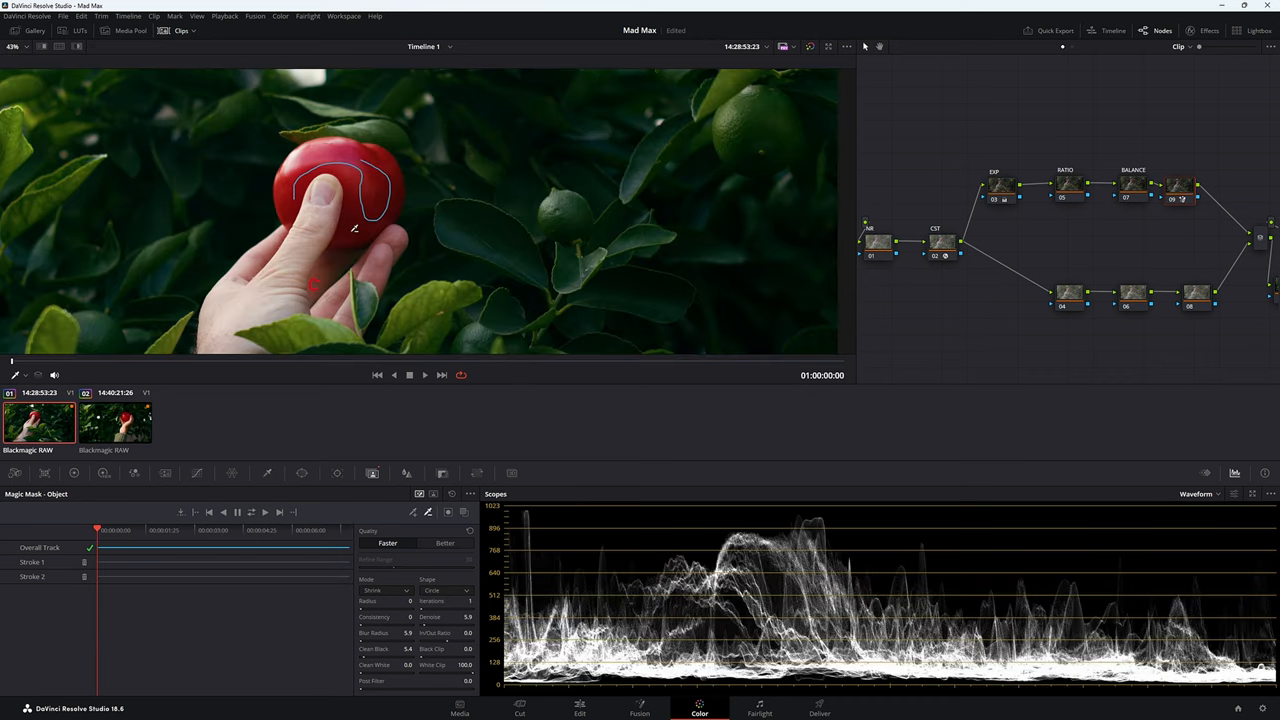
Fit the whole tomato frame in the viewer and return to the Magic Mask controls.
click(847, 46)
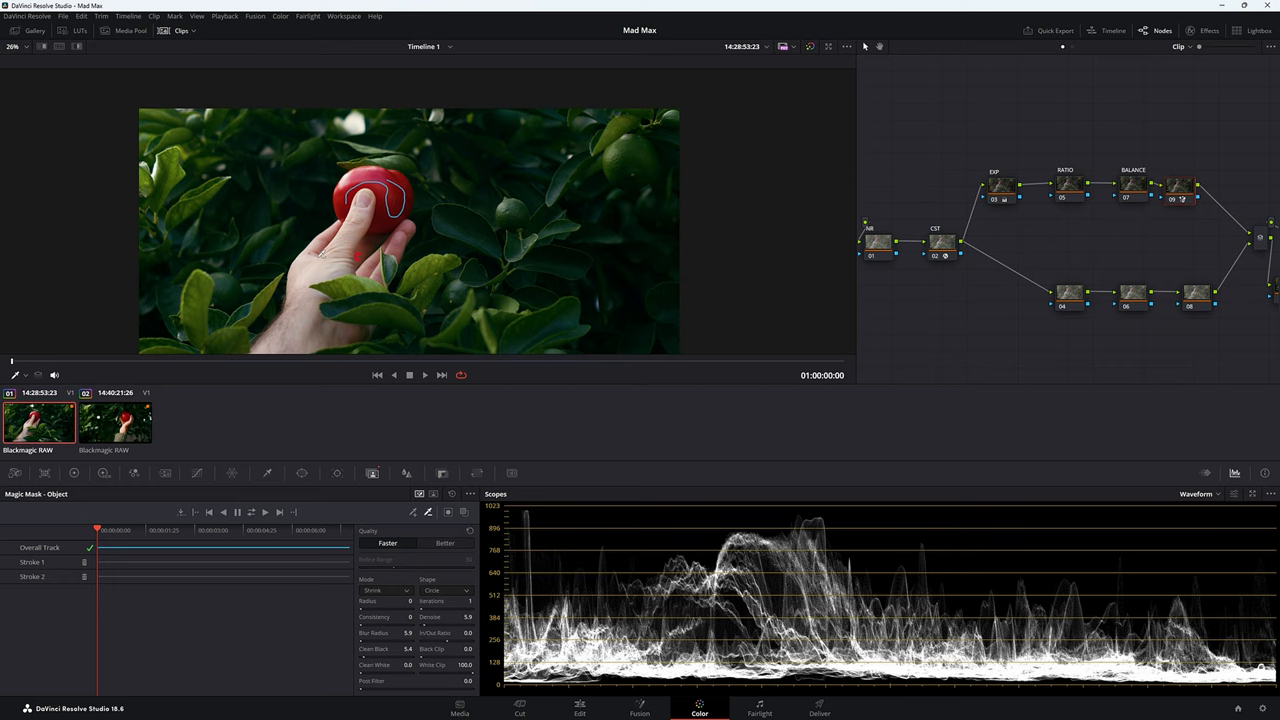
mouse_move(140, 452)
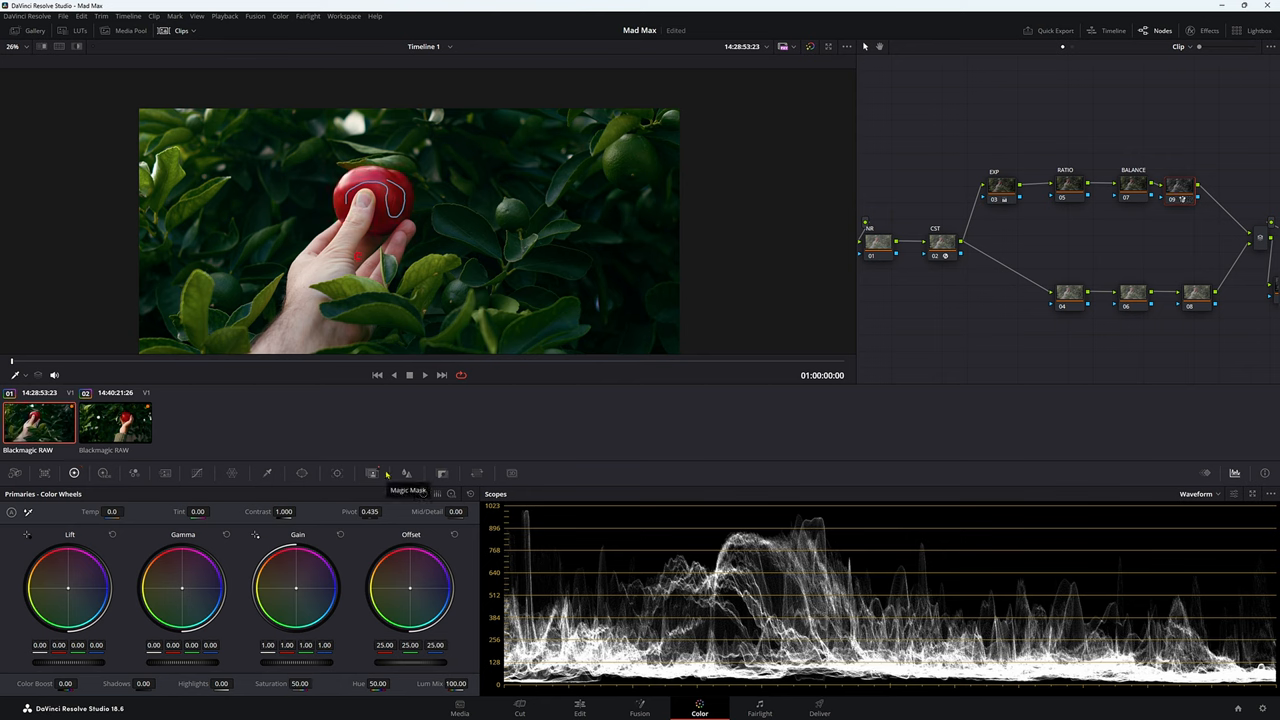
mouse_move(372, 473)
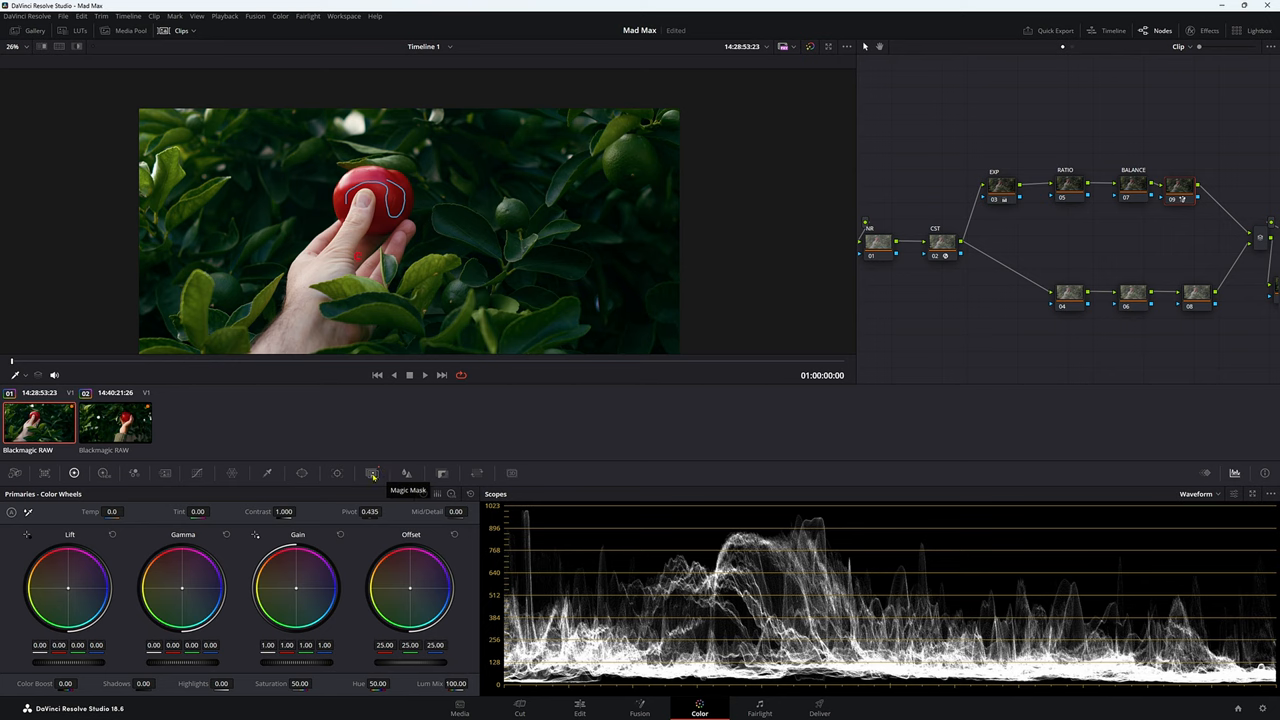
click(372, 473)
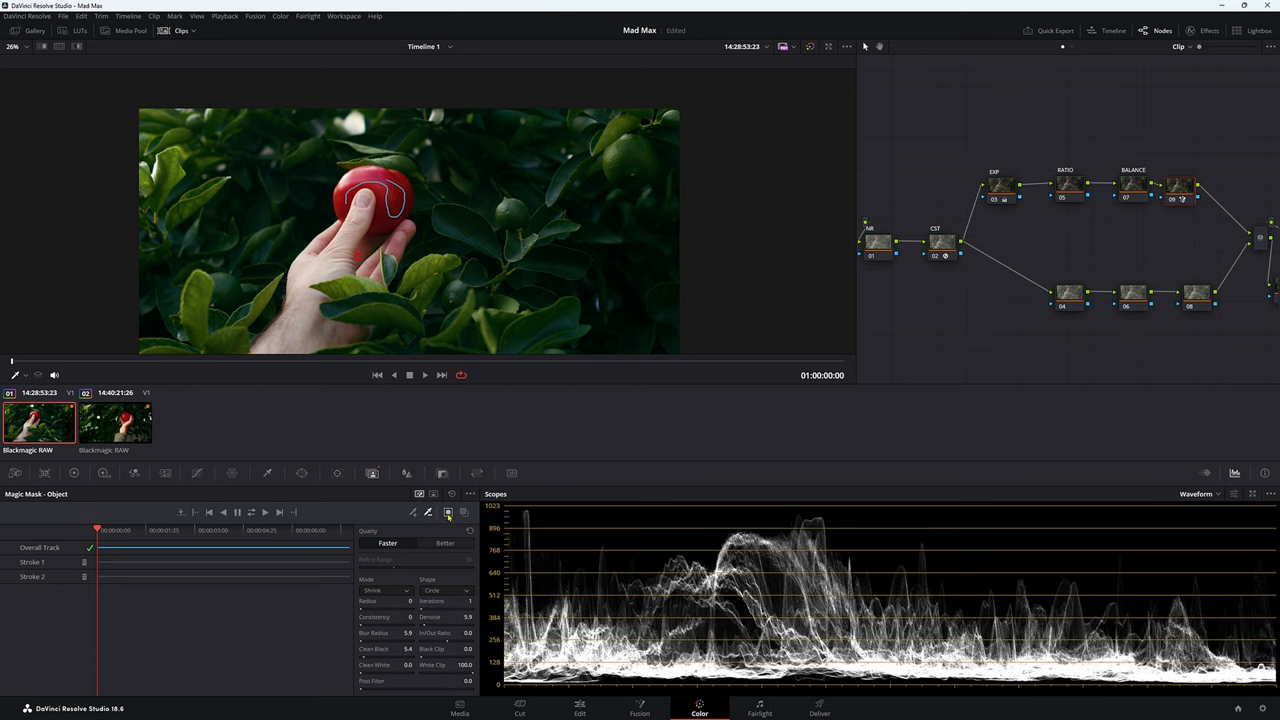
mouse_move(448, 512)
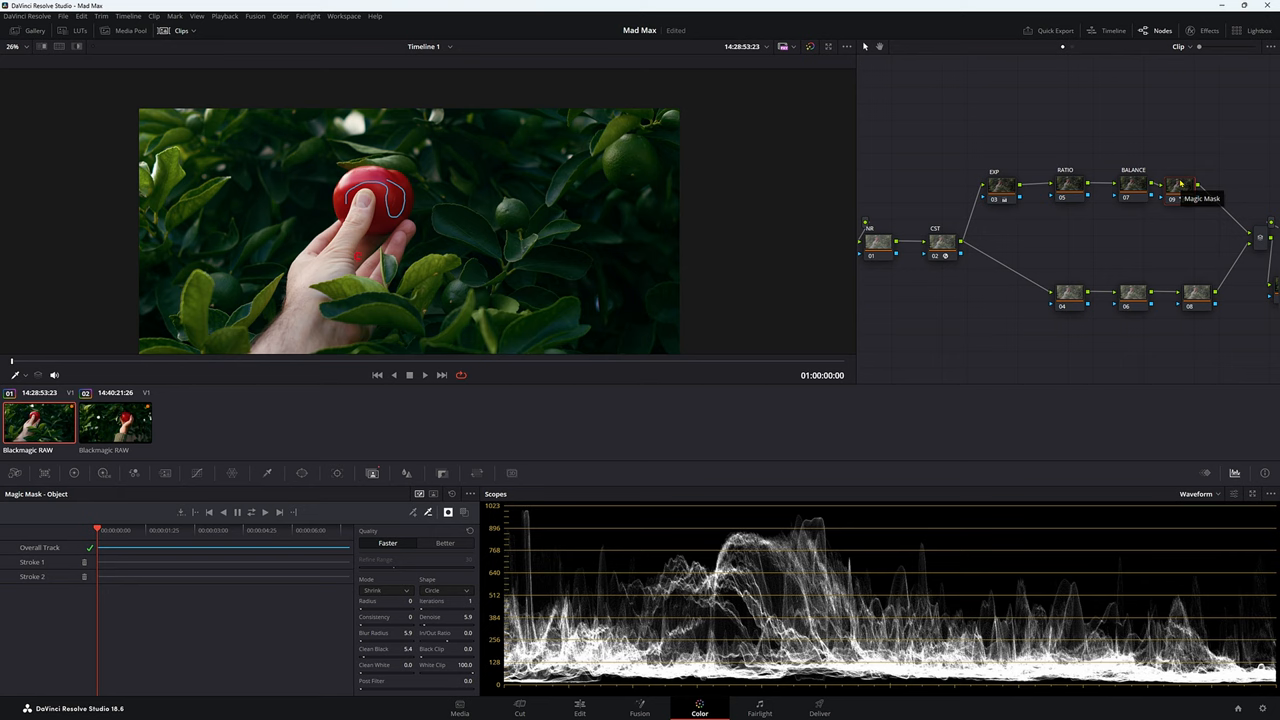
mouse_move(1128, 142)
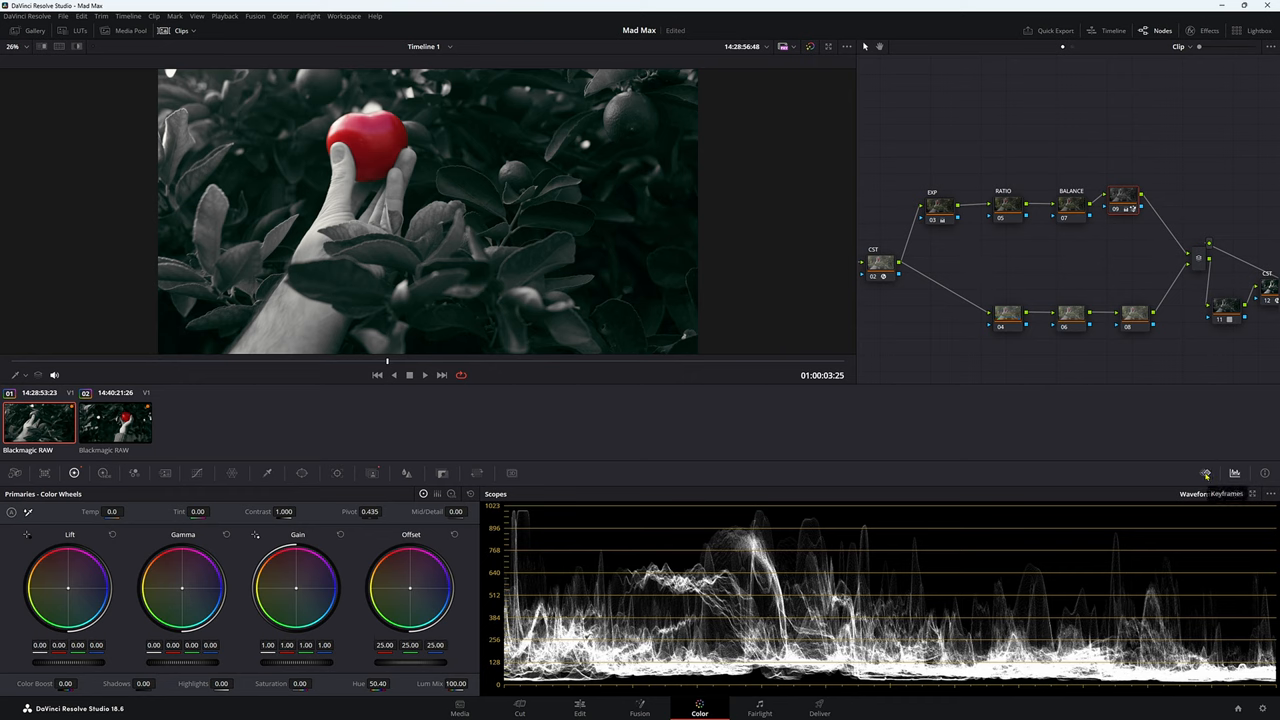
Show the Keyframes editor and move the playhead to a later tomato frame.
click(1235, 473)
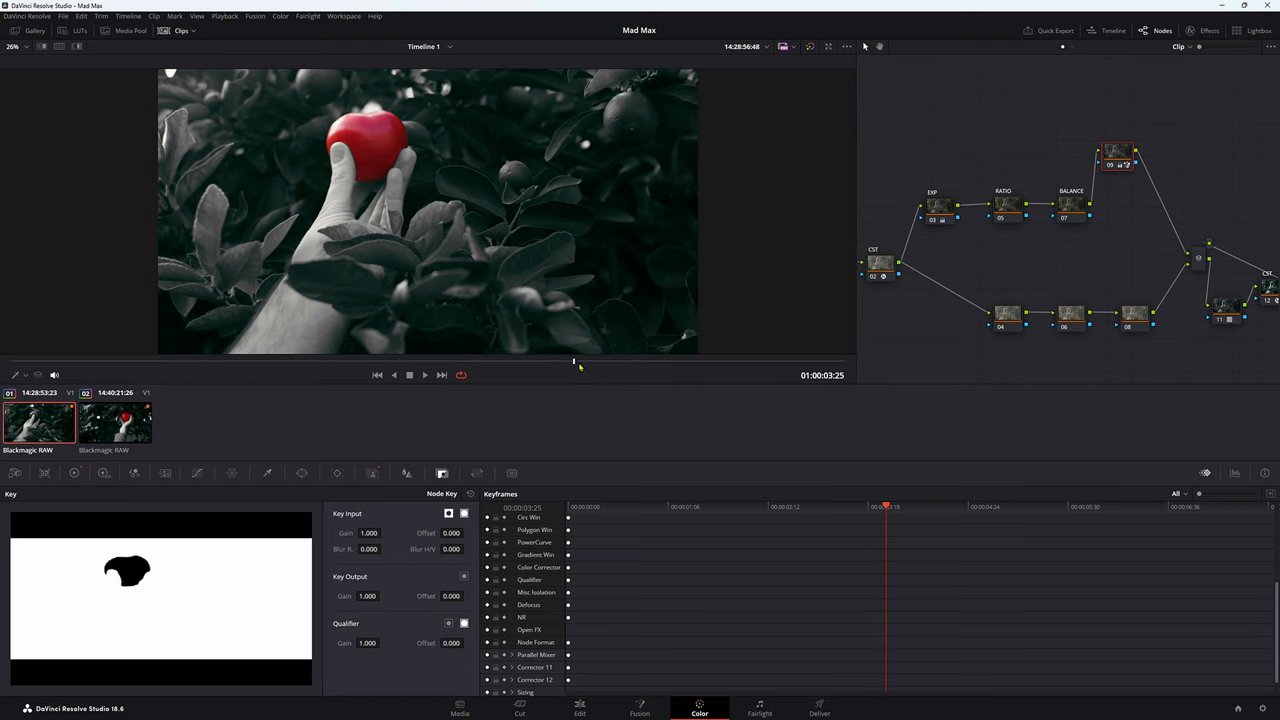
click(1123, 506)
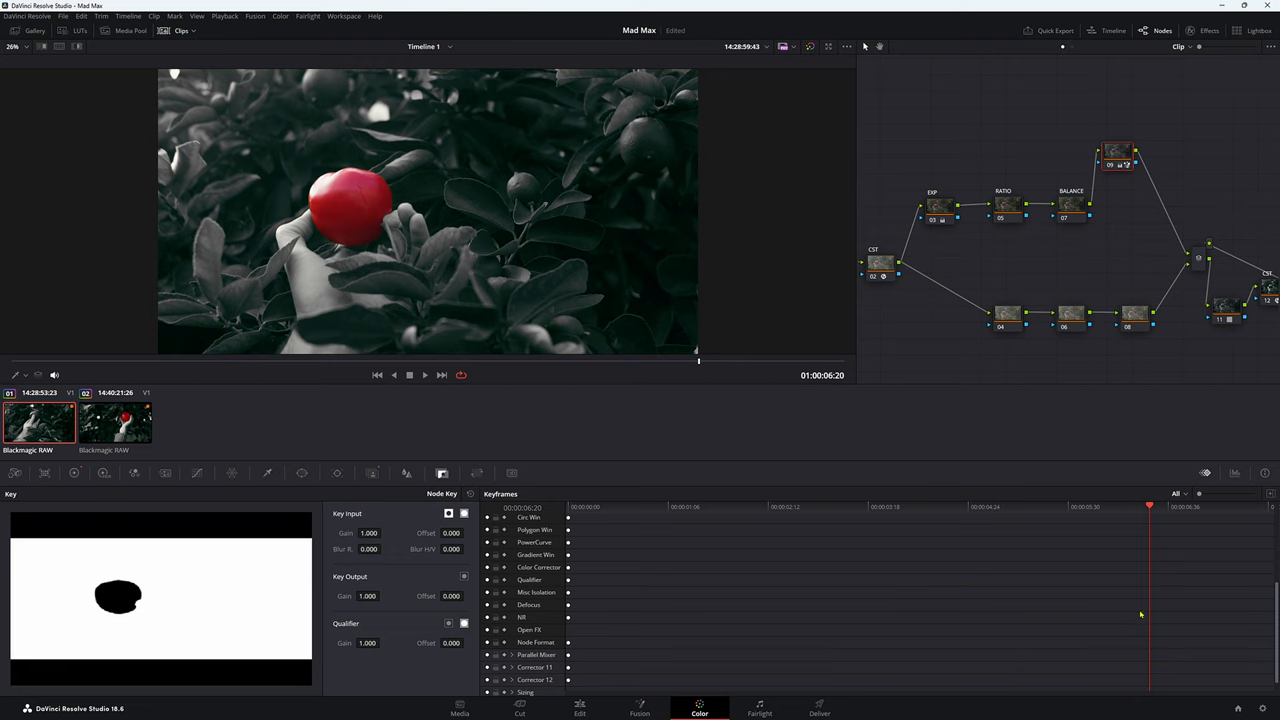
Add a dynamic keyframe to the tomato grade at the current frame.
right_click(1141, 614)
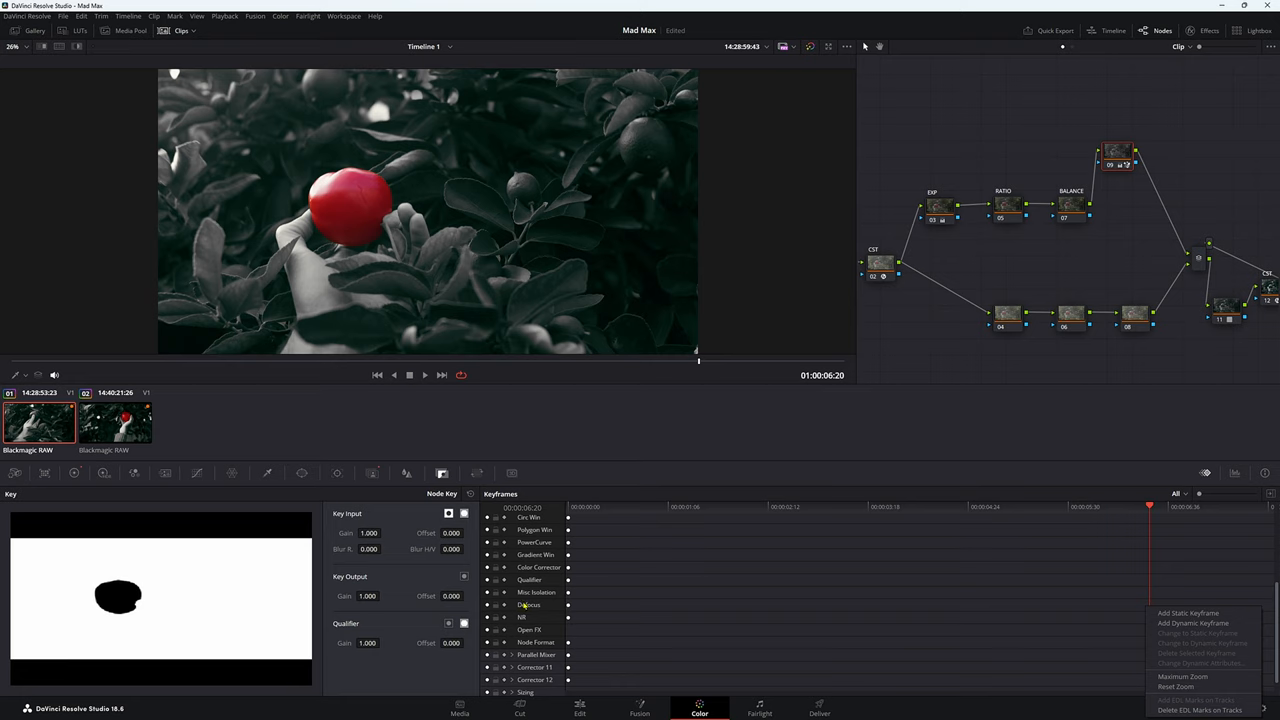
click(505, 615)
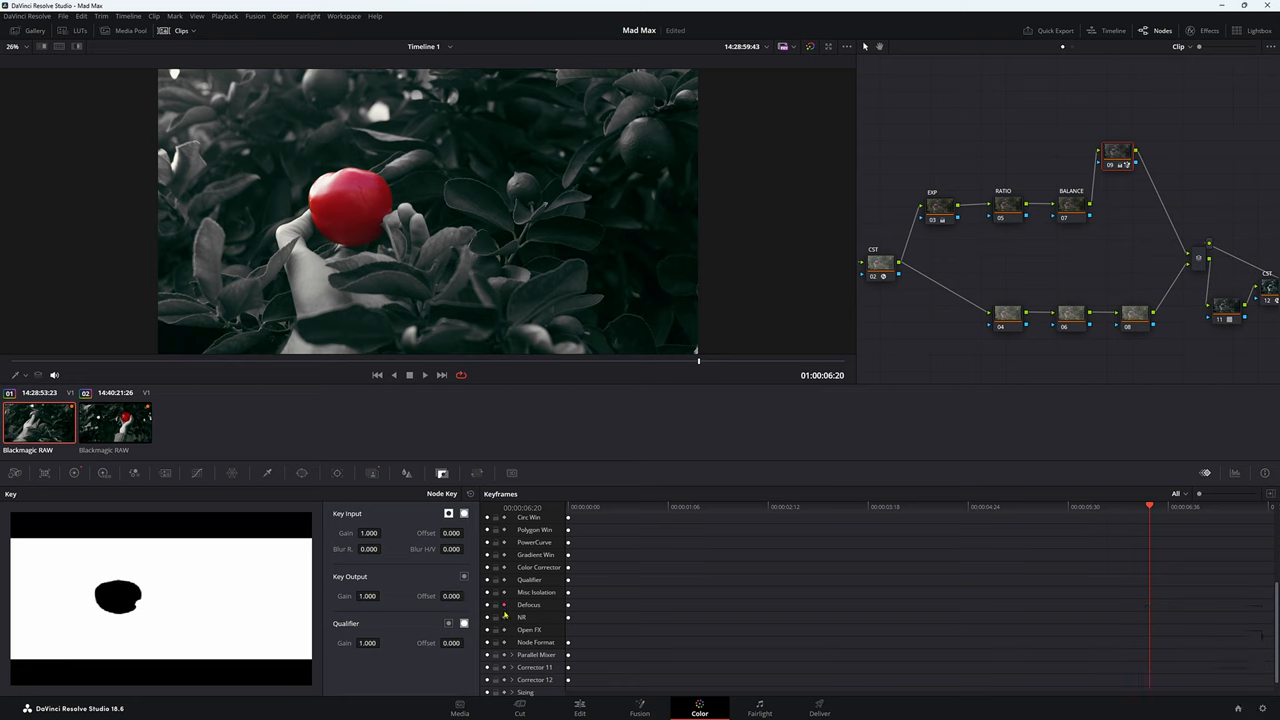
mouse_move(505, 616)
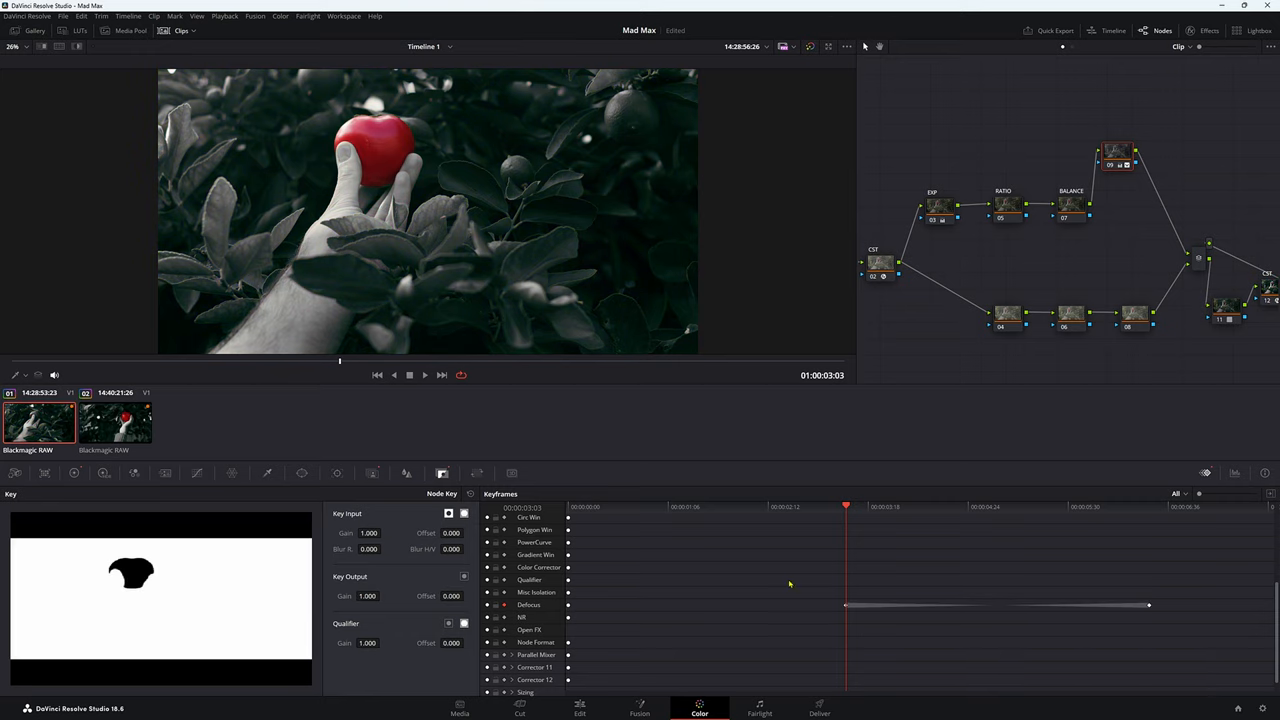
mouse_move(826, 603)
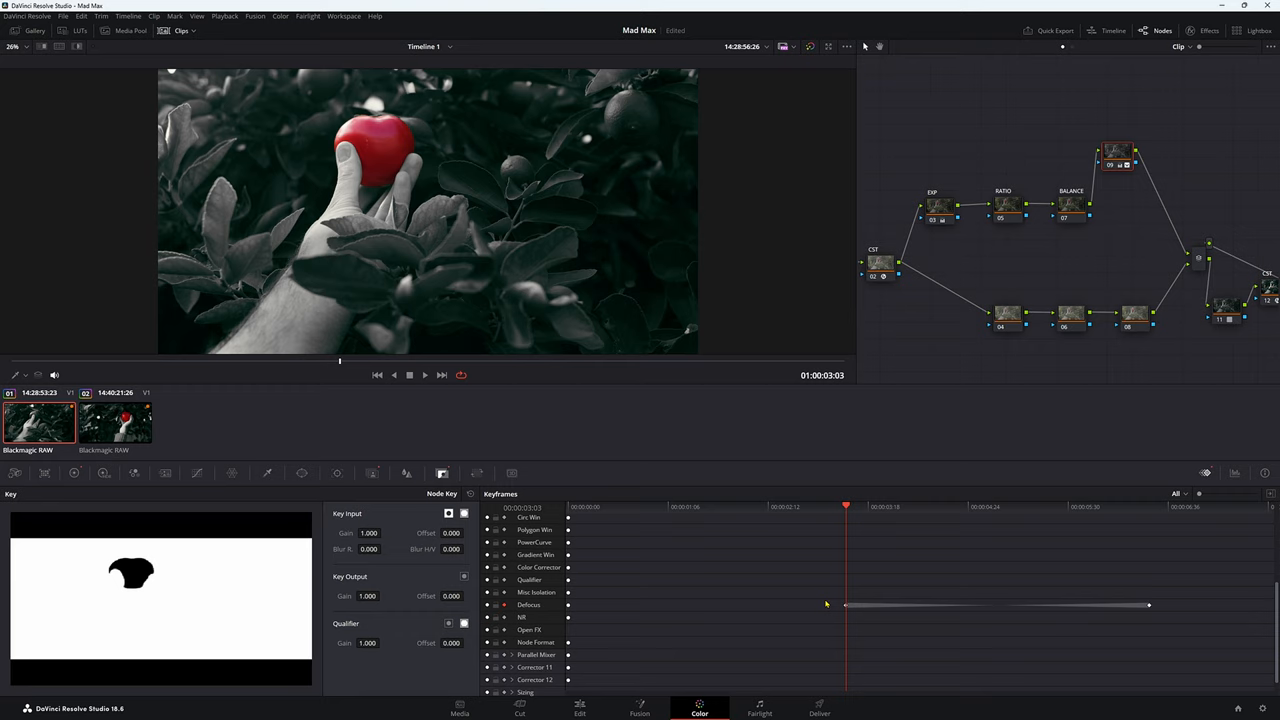
mouse_move(771, 610)
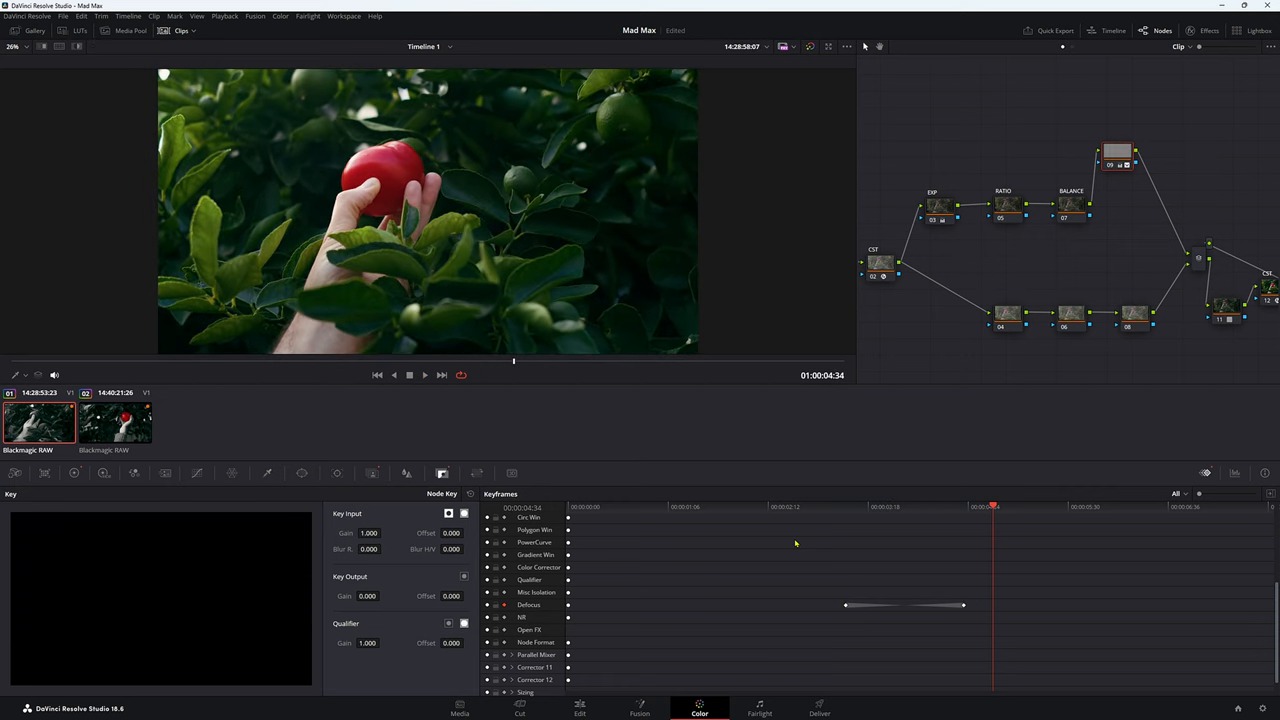
mouse_move(821, 596)
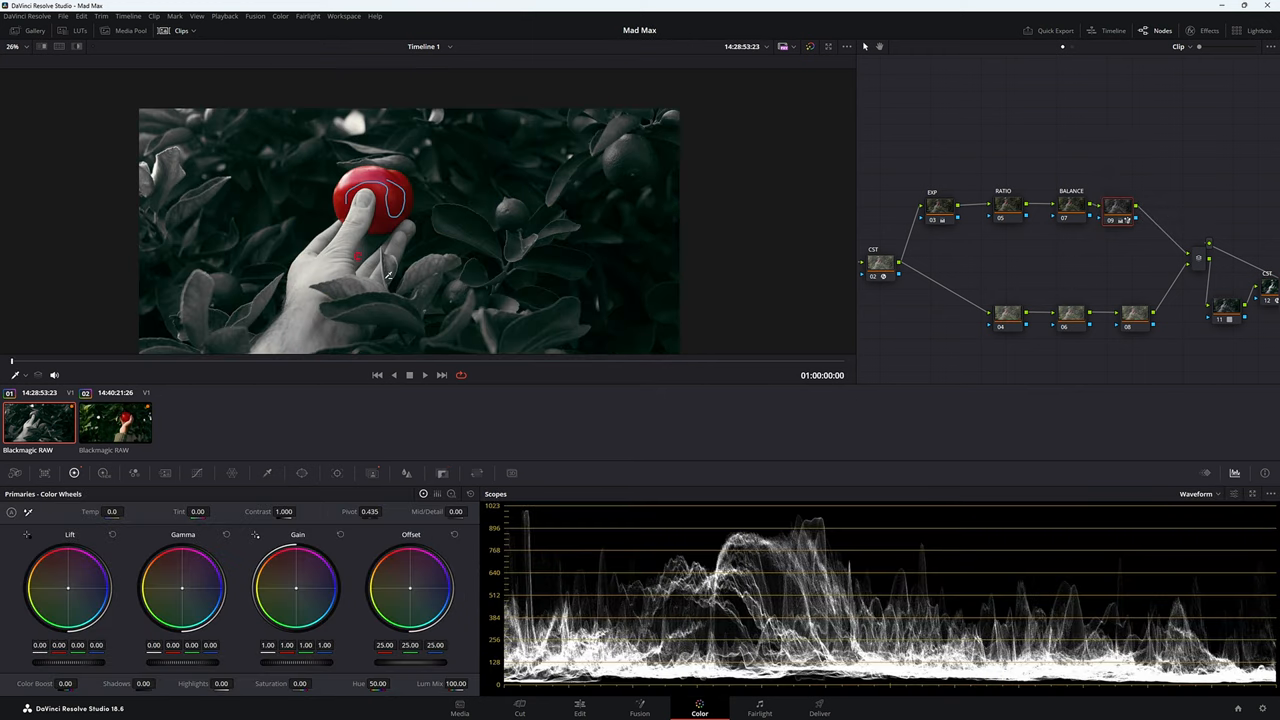
Select apple clip 02 for grading.
click(115, 420)
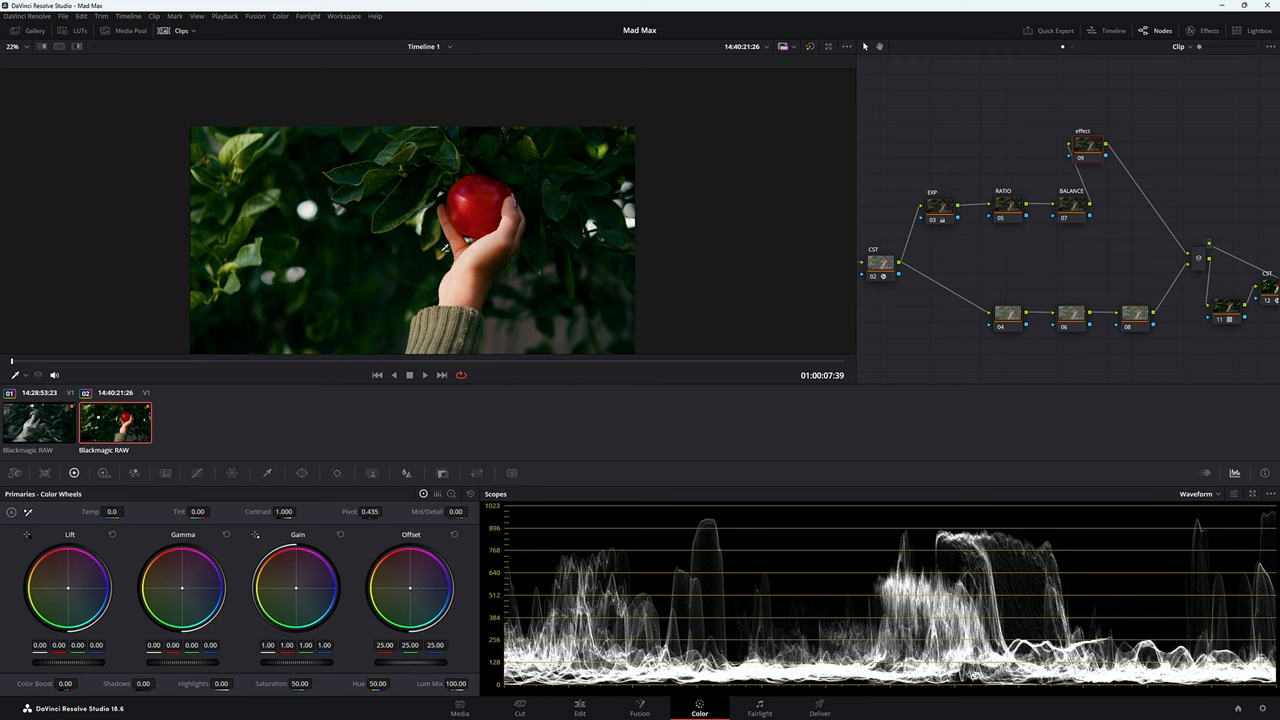
mouse_move(713, 275)
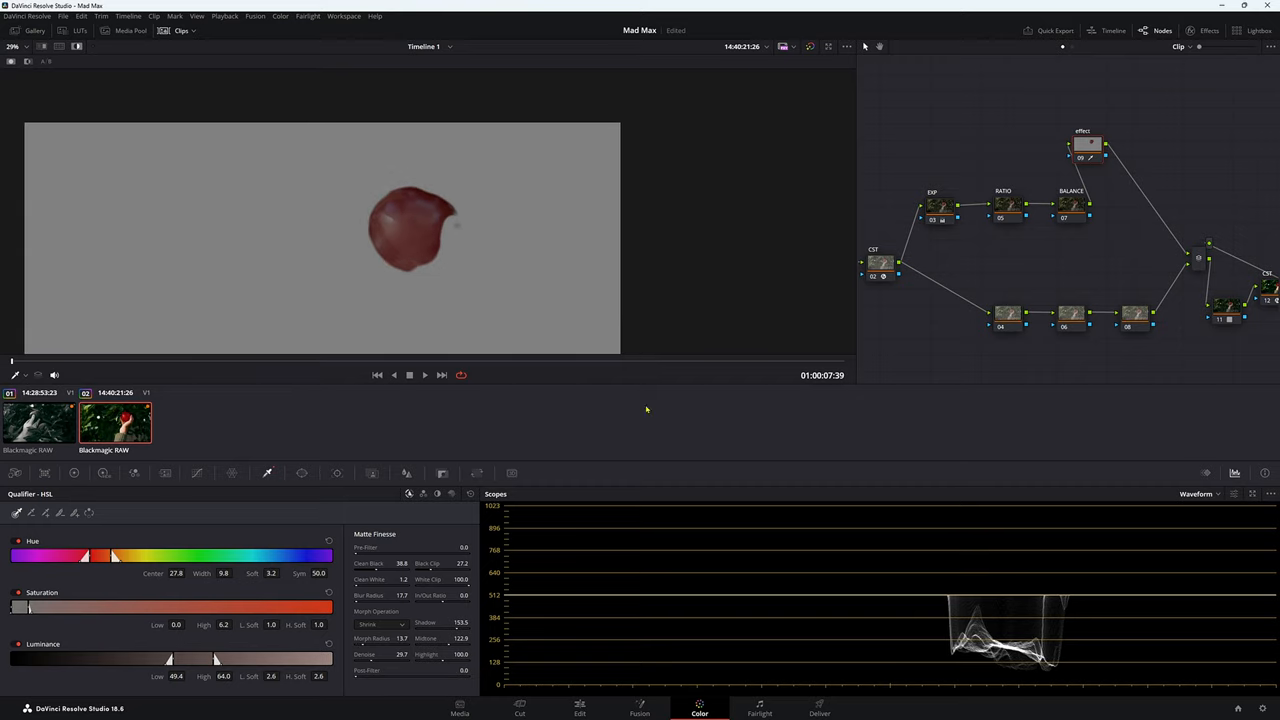
mouse_move(405, 213)
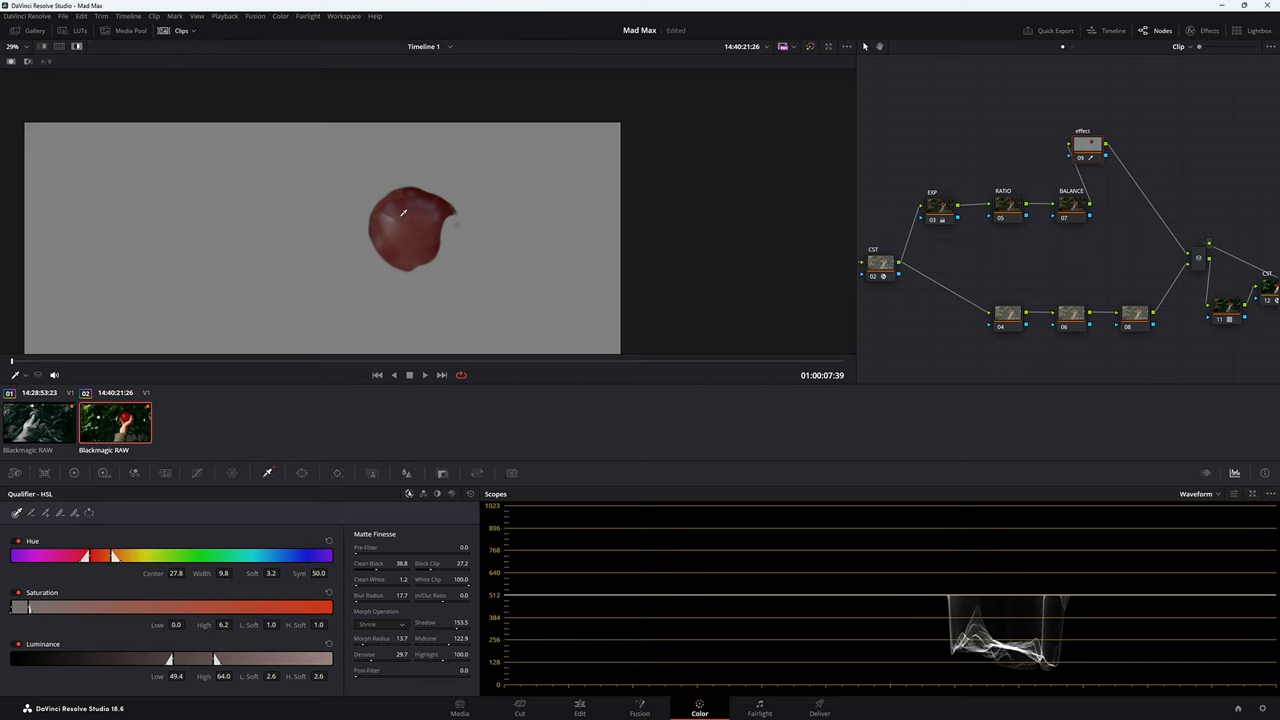
mouse_move(280, 16)
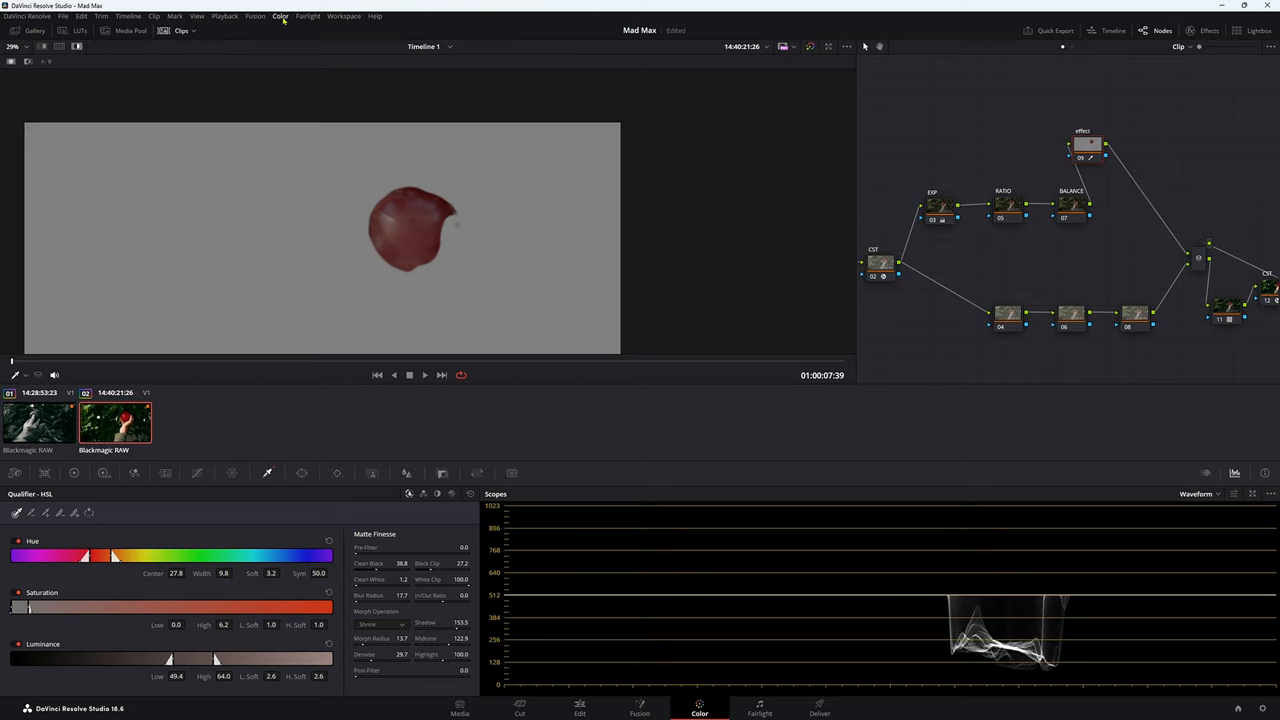
Add a serial node after the apple clip's effect node from the Color menu.
click(280, 16)
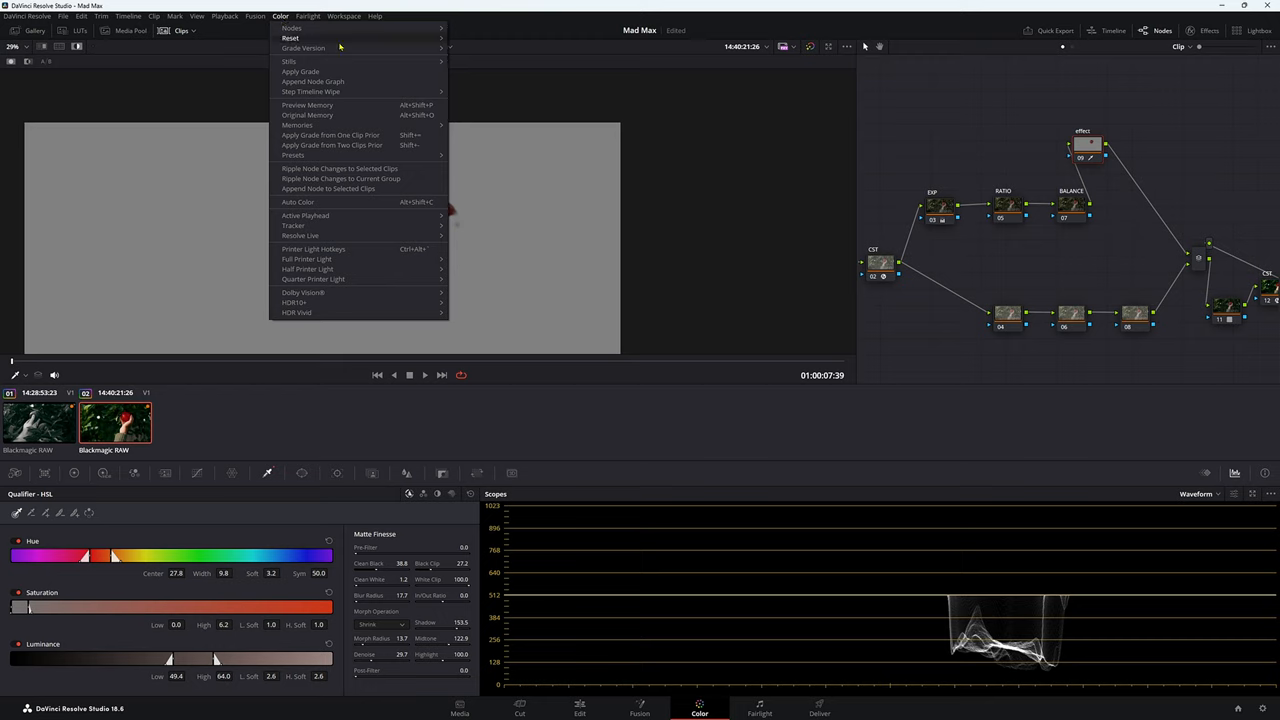
click(292, 27)
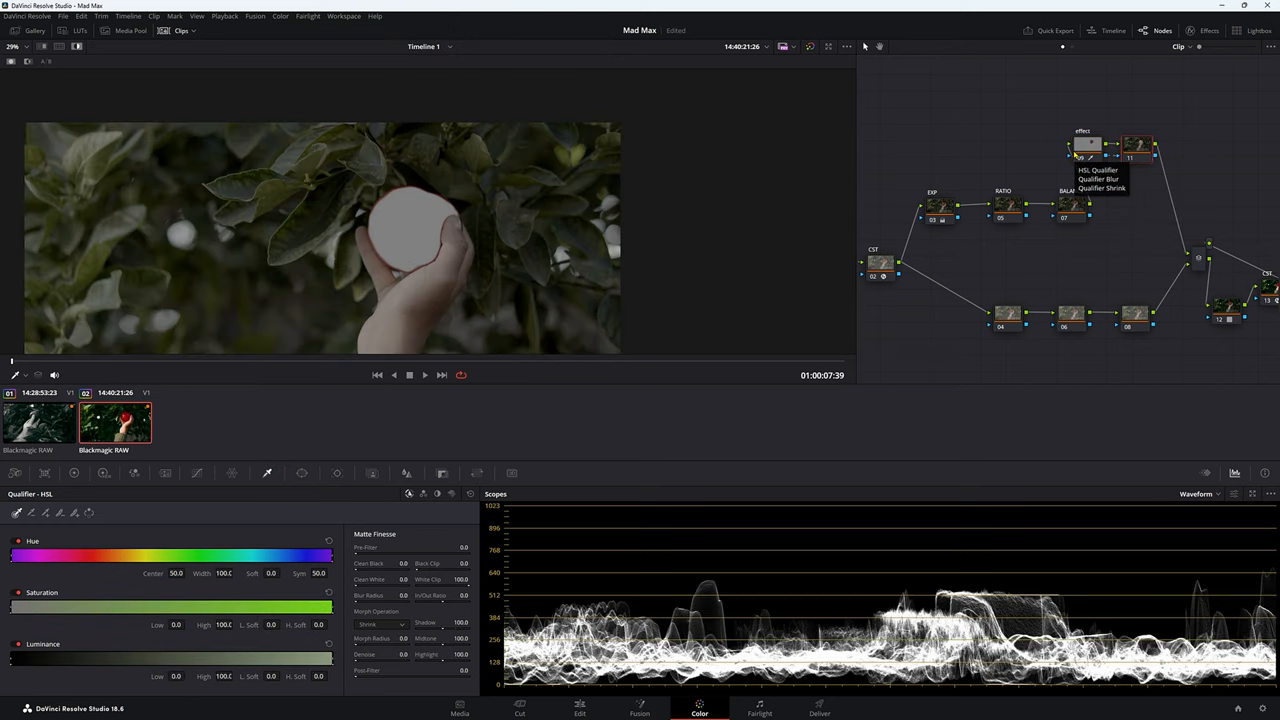
mouse_move(475, 264)
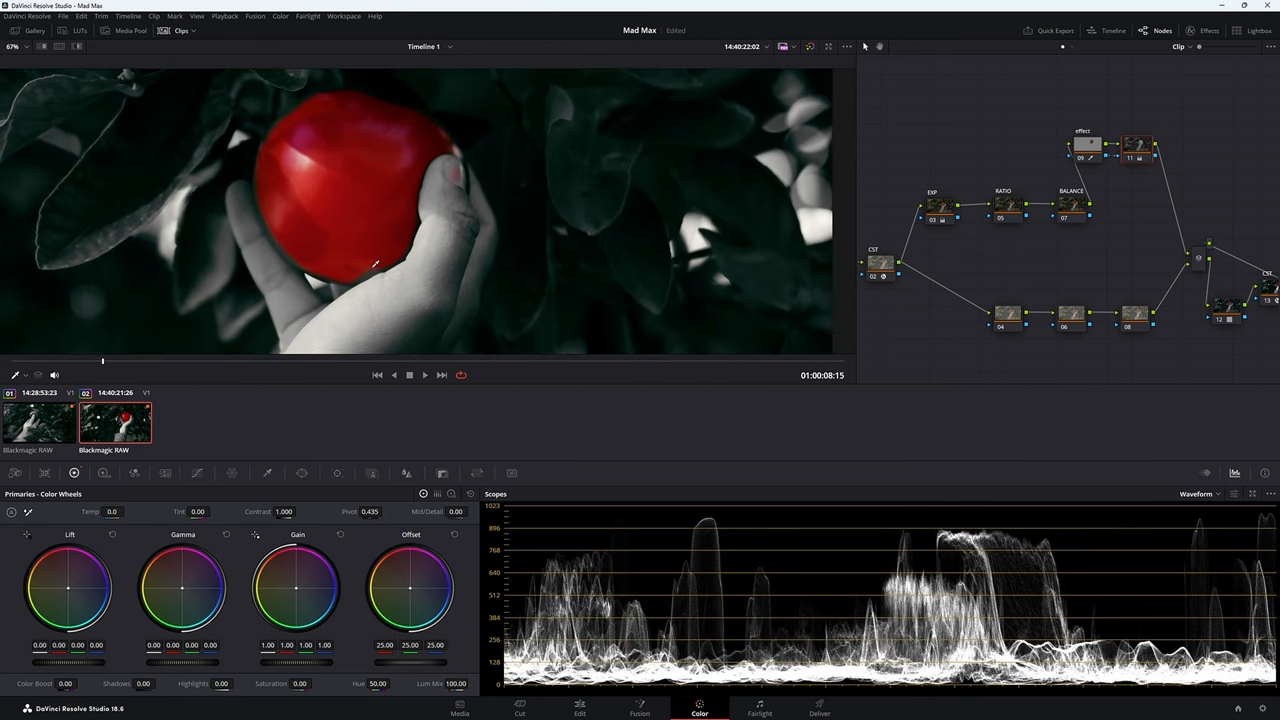
mouse_move(452, 277)
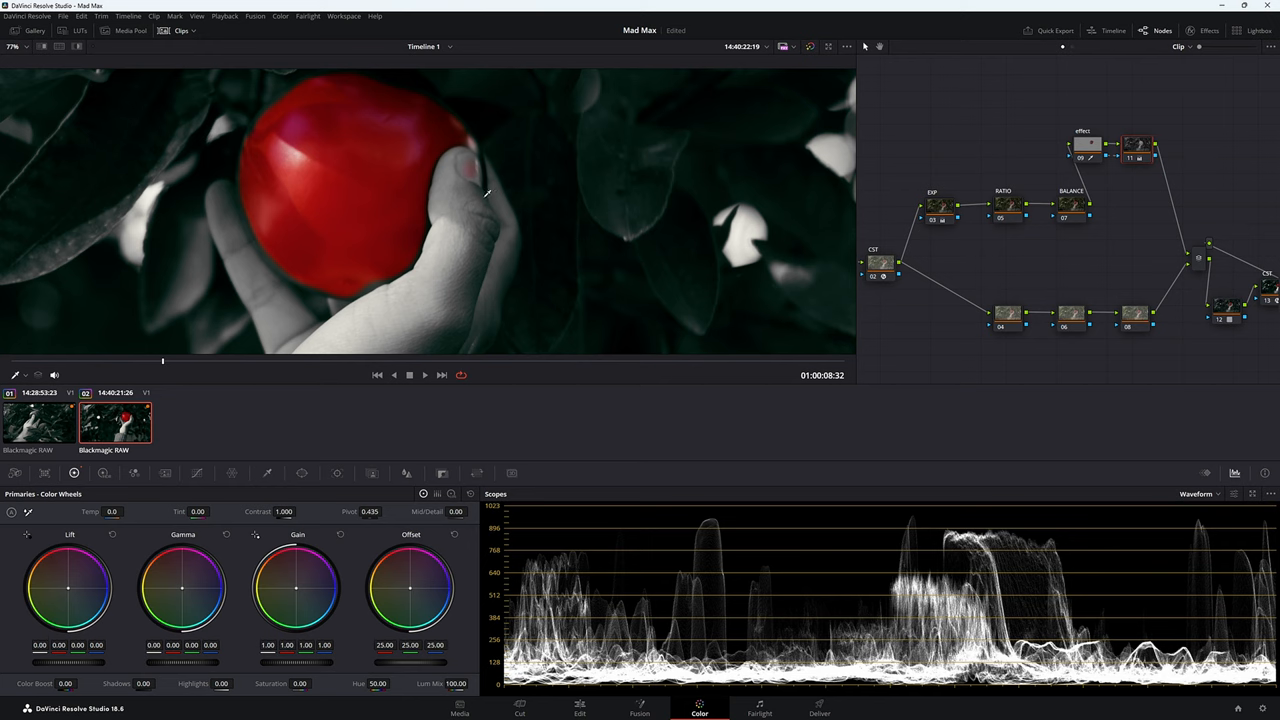
mouse_move(473, 210)
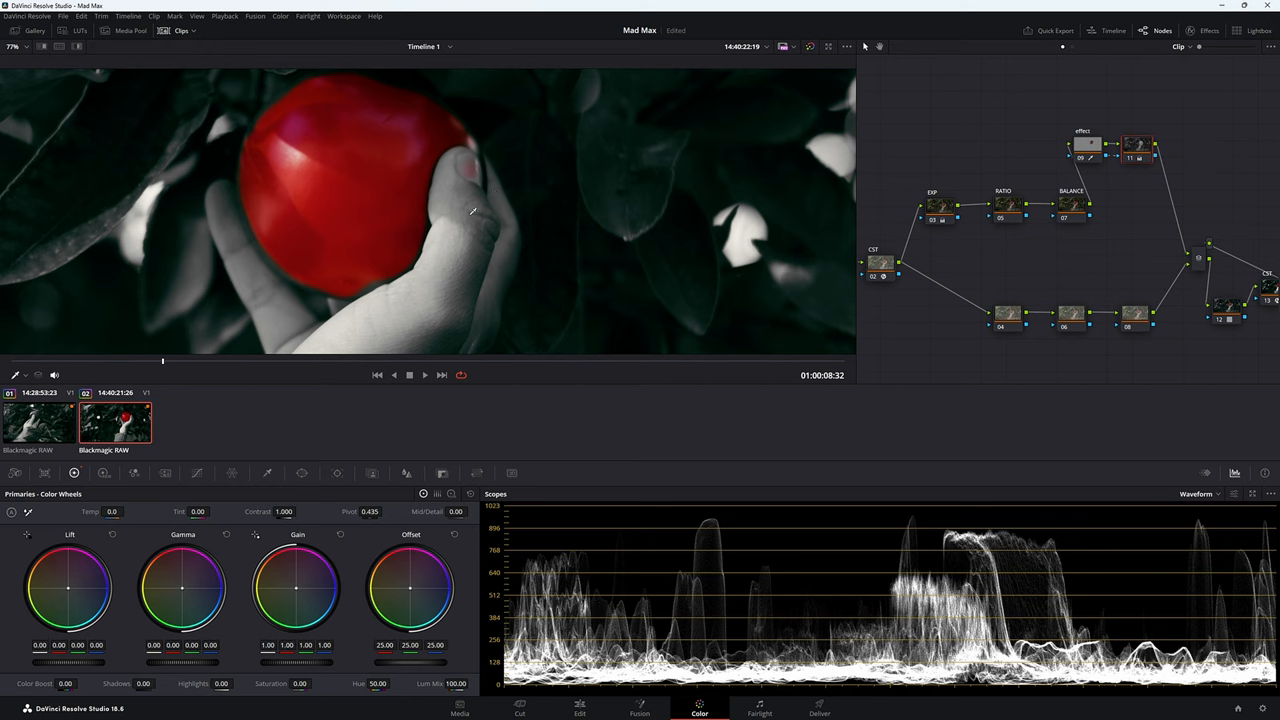
mouse_move(310, 285)
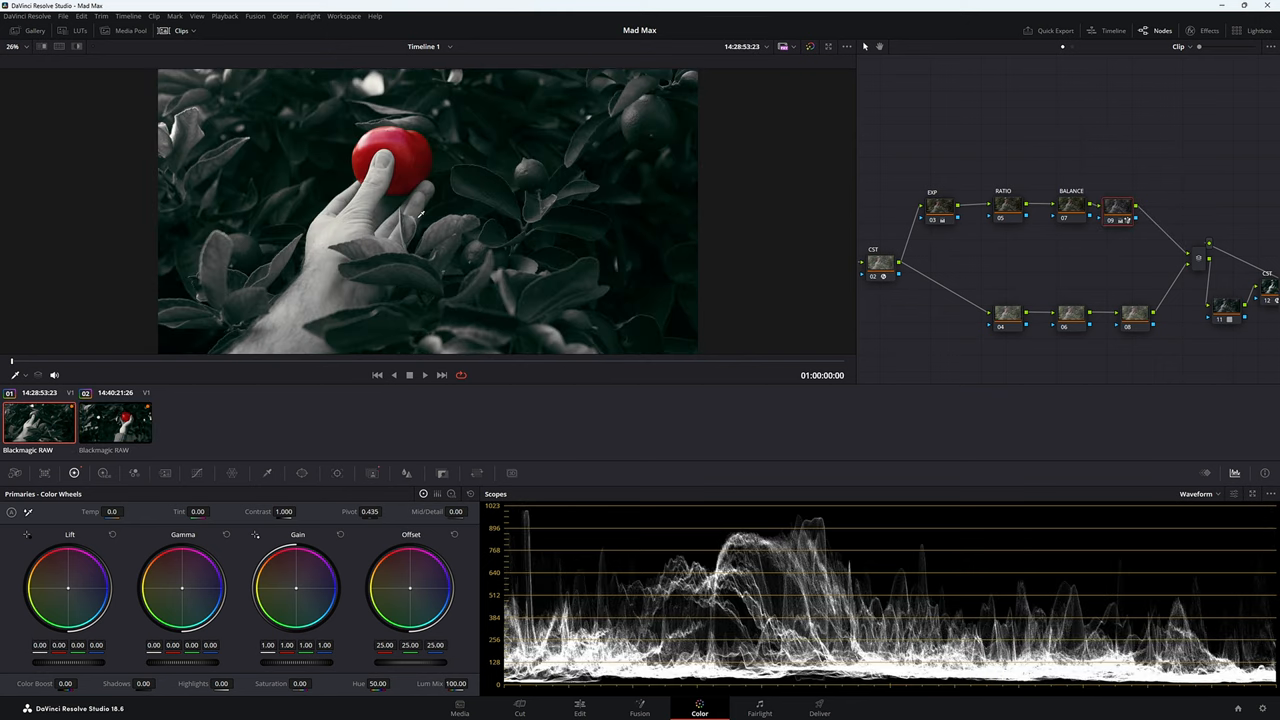
Play the tomato clip to review the selective-colour effect.
click(461, 363)
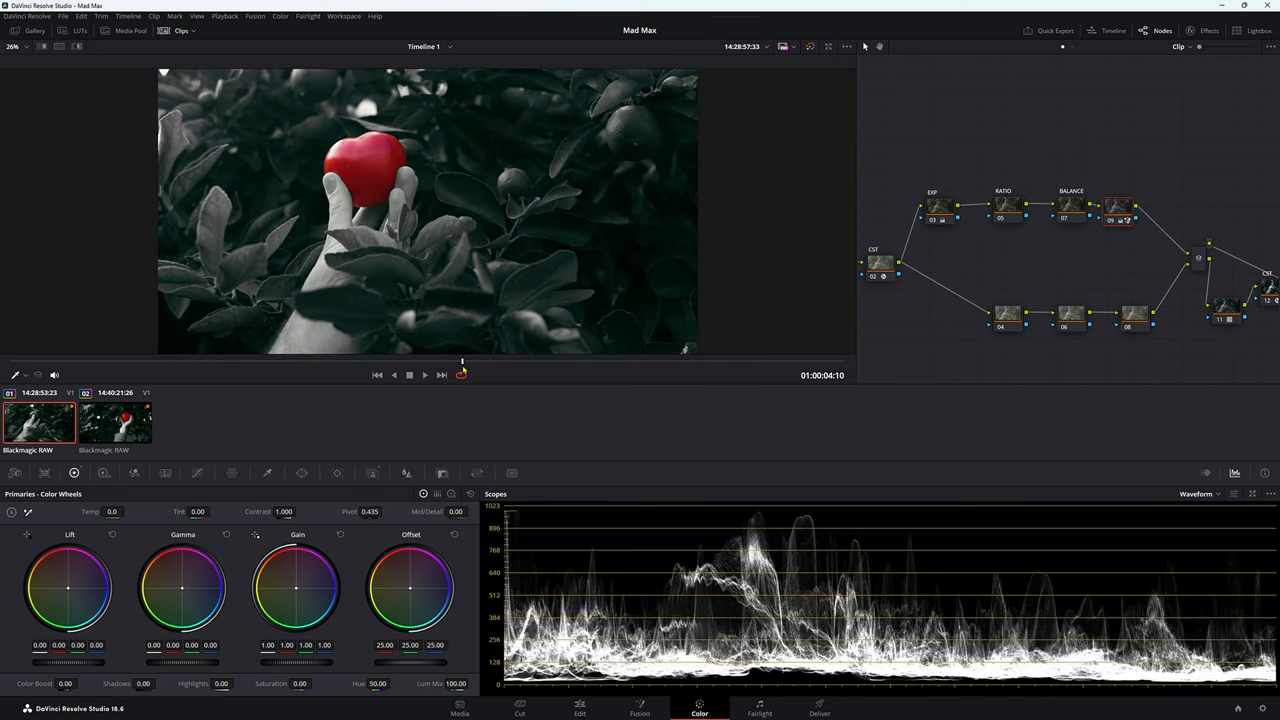